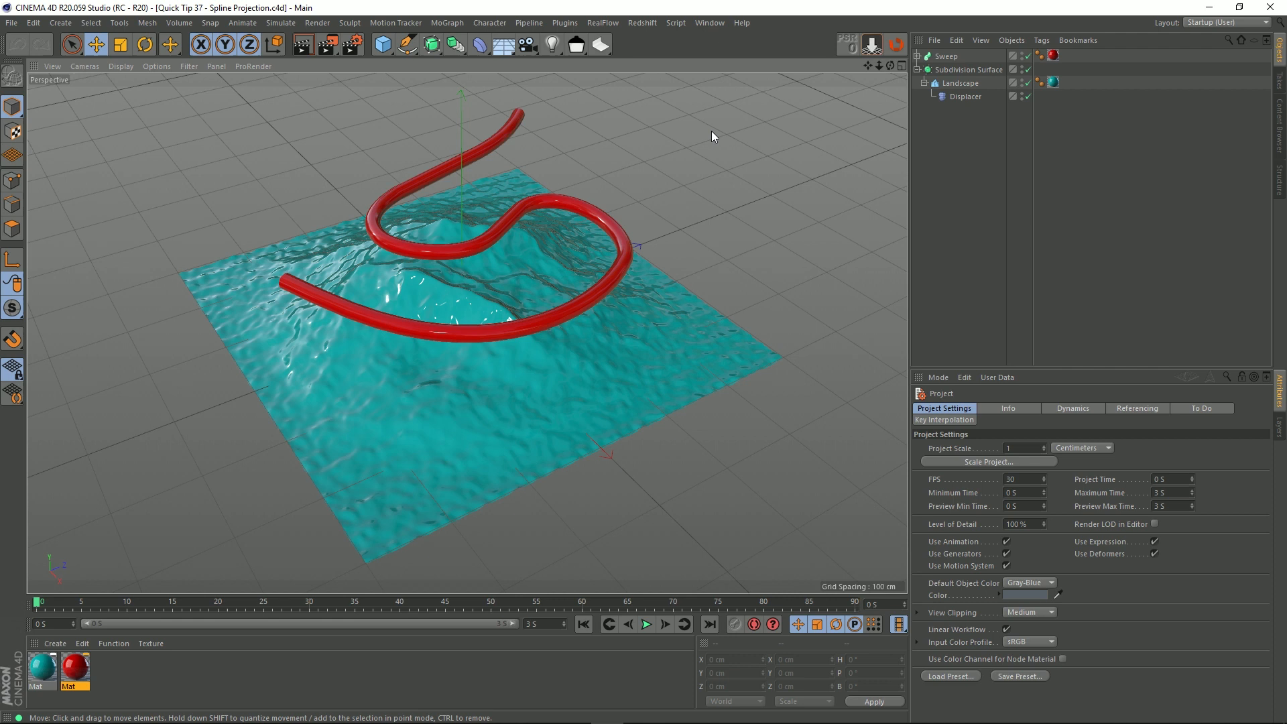
{"action": "mouse_move", "coordinate": [701, 131]}
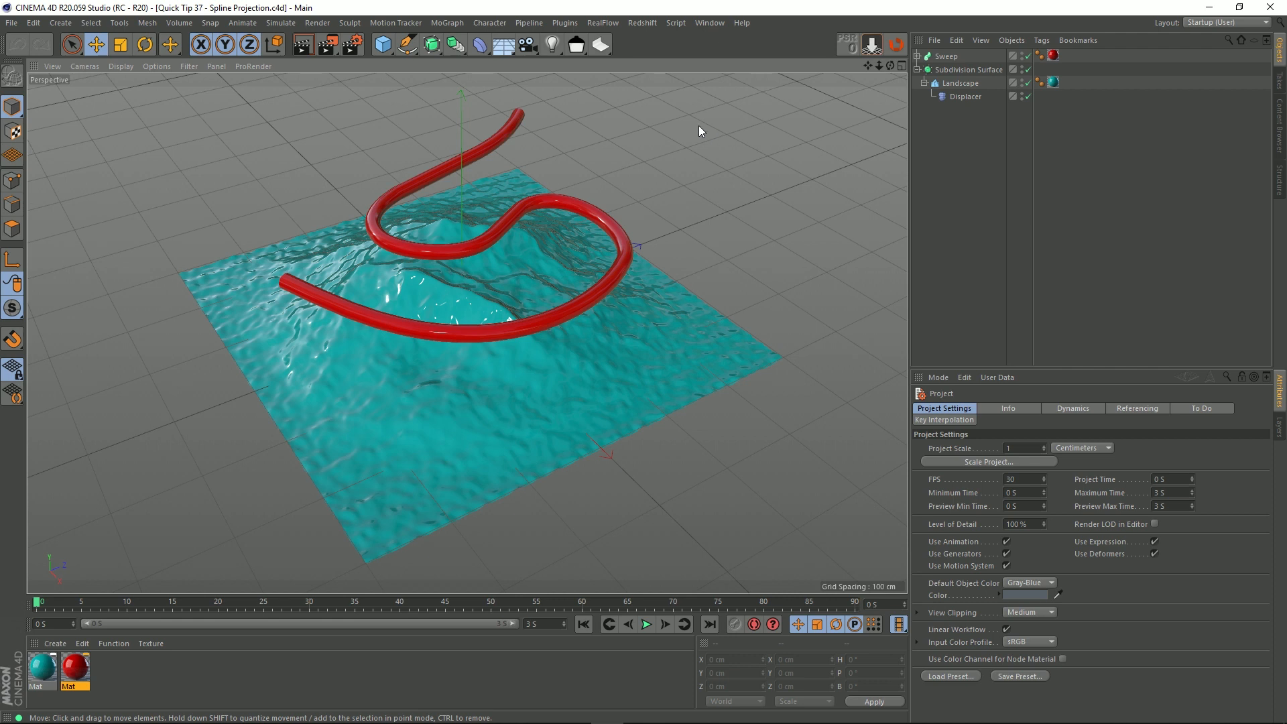
{"action": "mouse_move", "coordinate": [963, 169]}
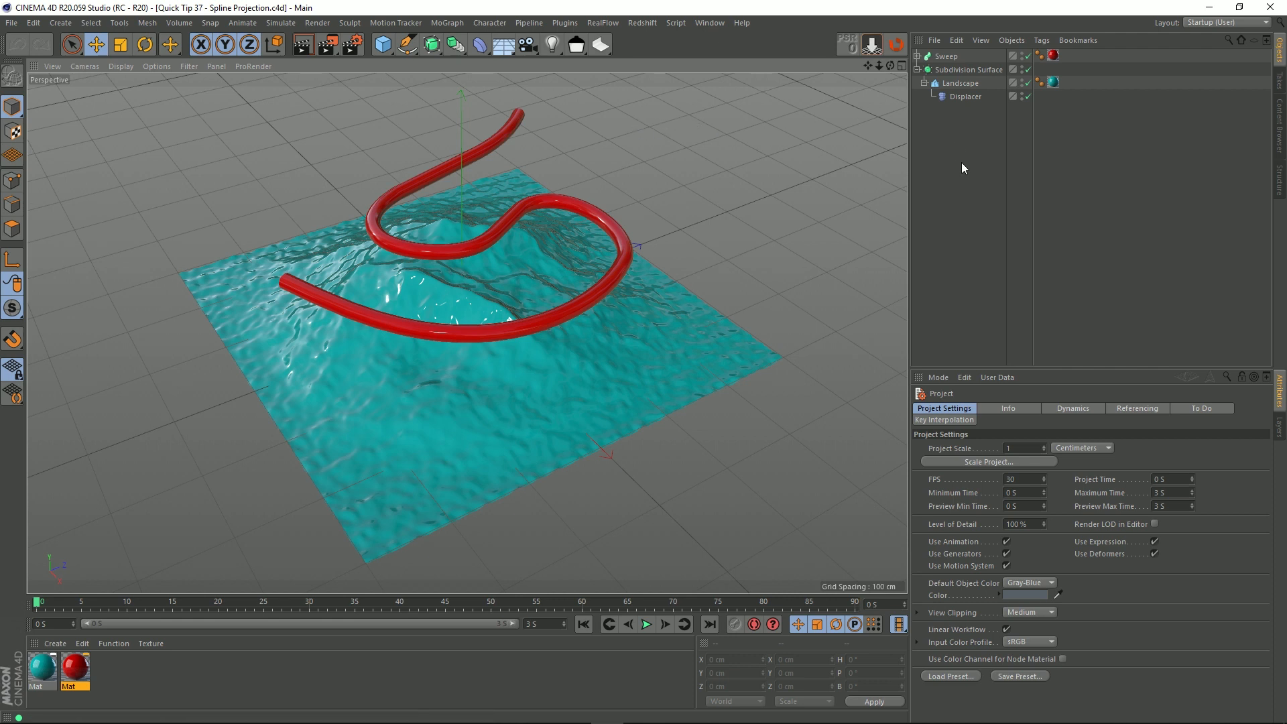
Collapse the Landscape hierarchy, then select the sweep's guide Spline and the Sweep object to view attributes
{"action": "left_click", "coordinate": [958, 83]}
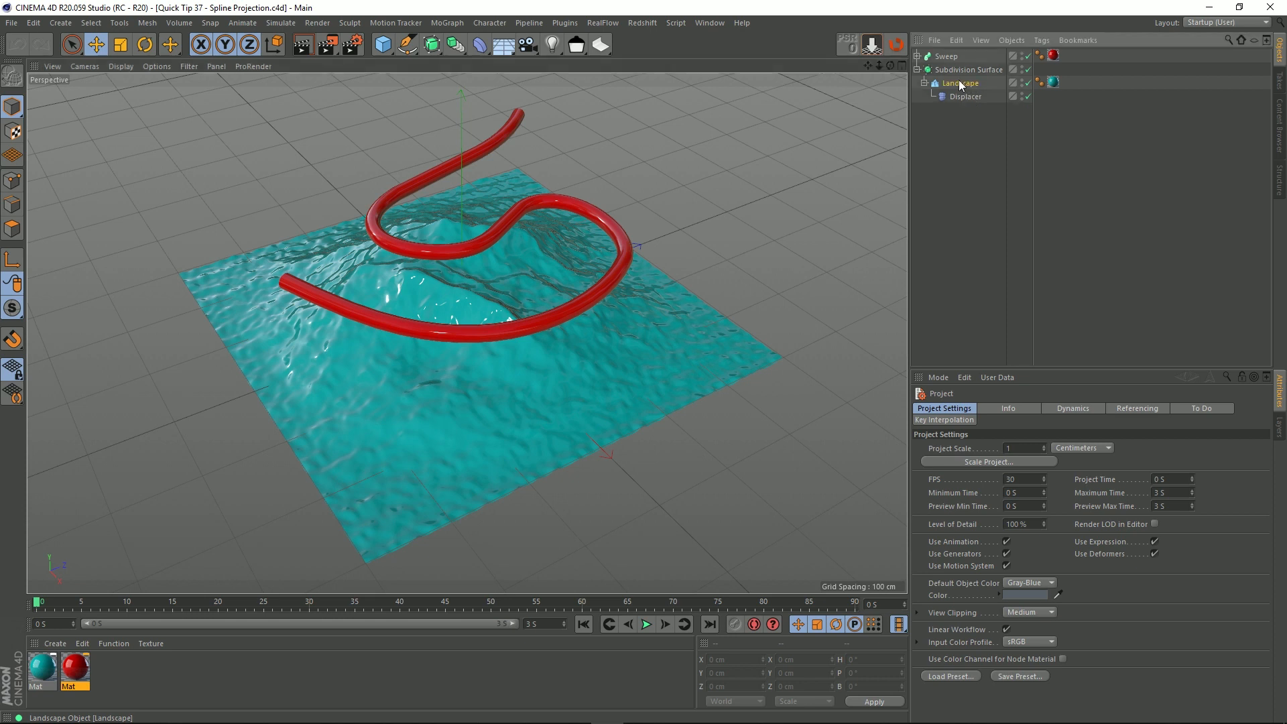
{"action": "left_click", "coordinate": [966, 97]}
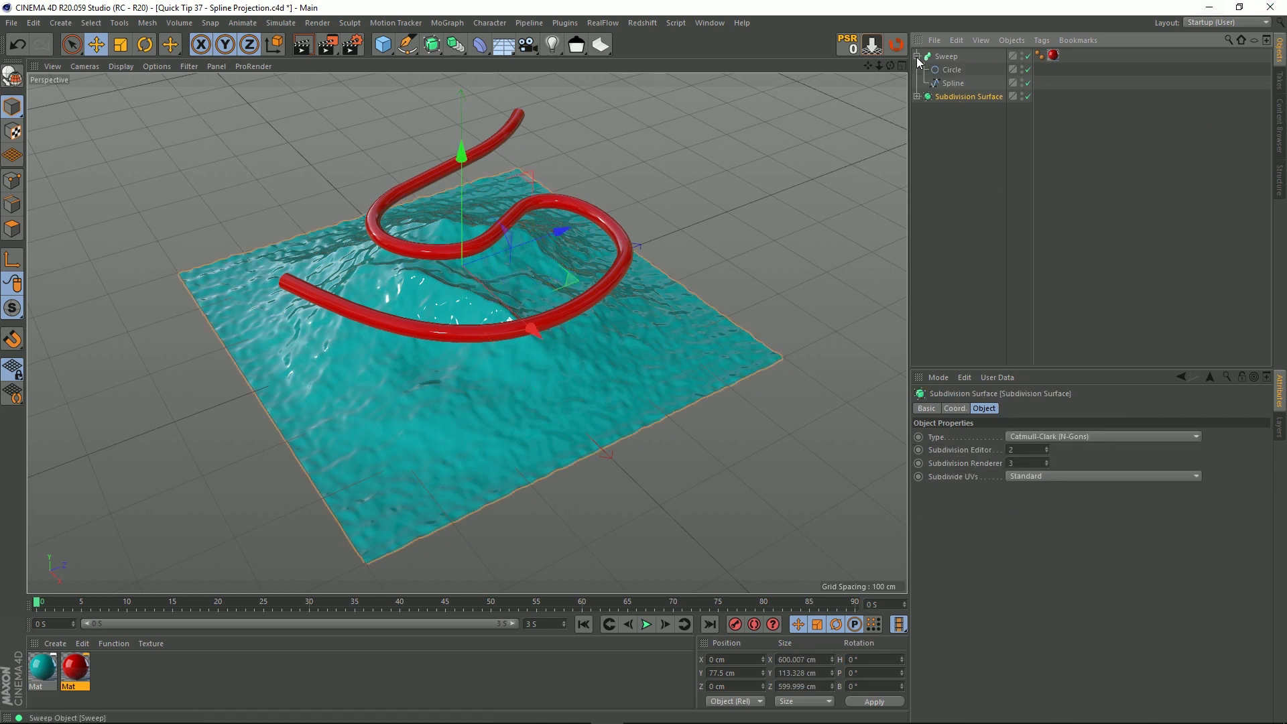
{"action": "left_click", "coordinate": [954, 84]}
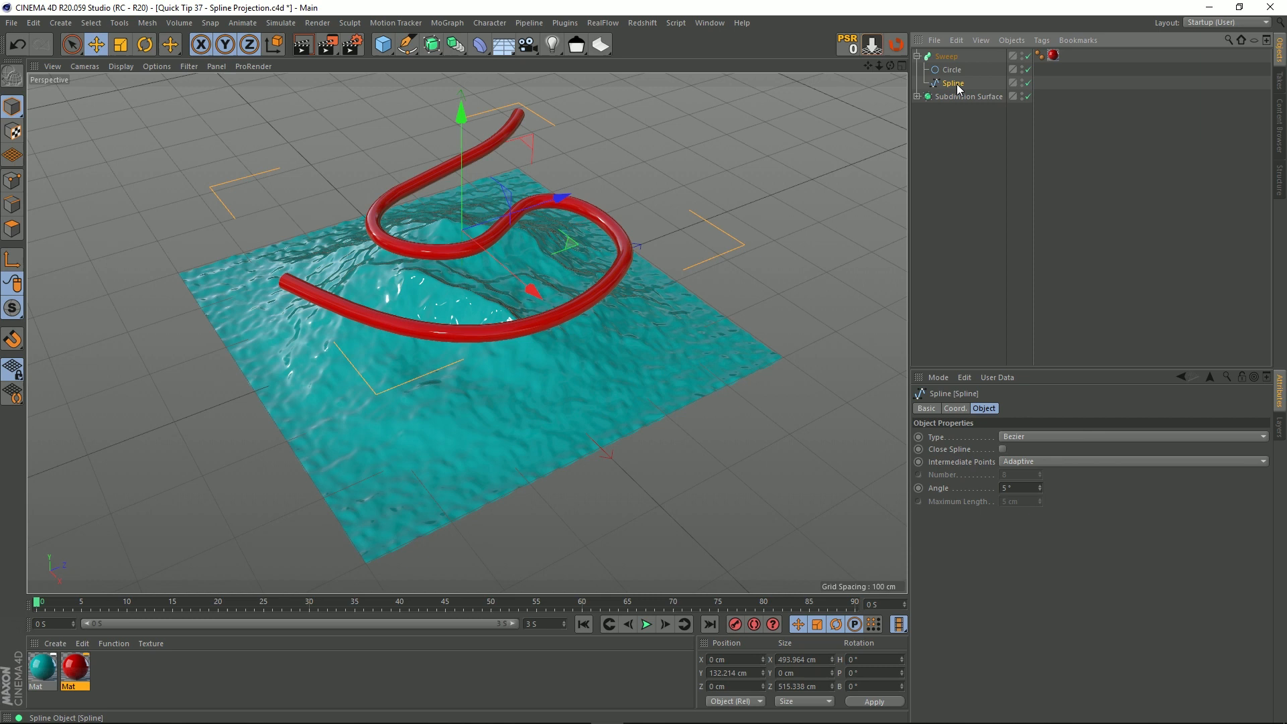
{"action": "mouse_move", "coordinate": [951, 68]}
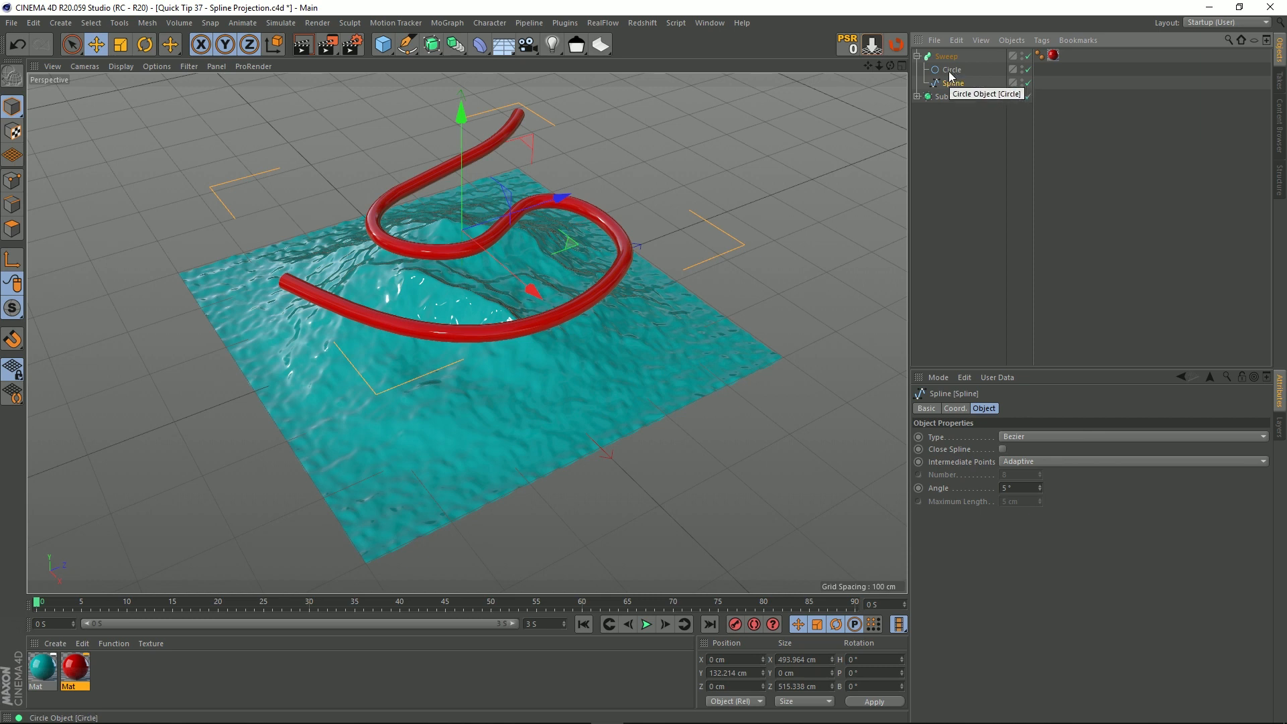
{"action": "left_click", "coordinate": [945, 57]}
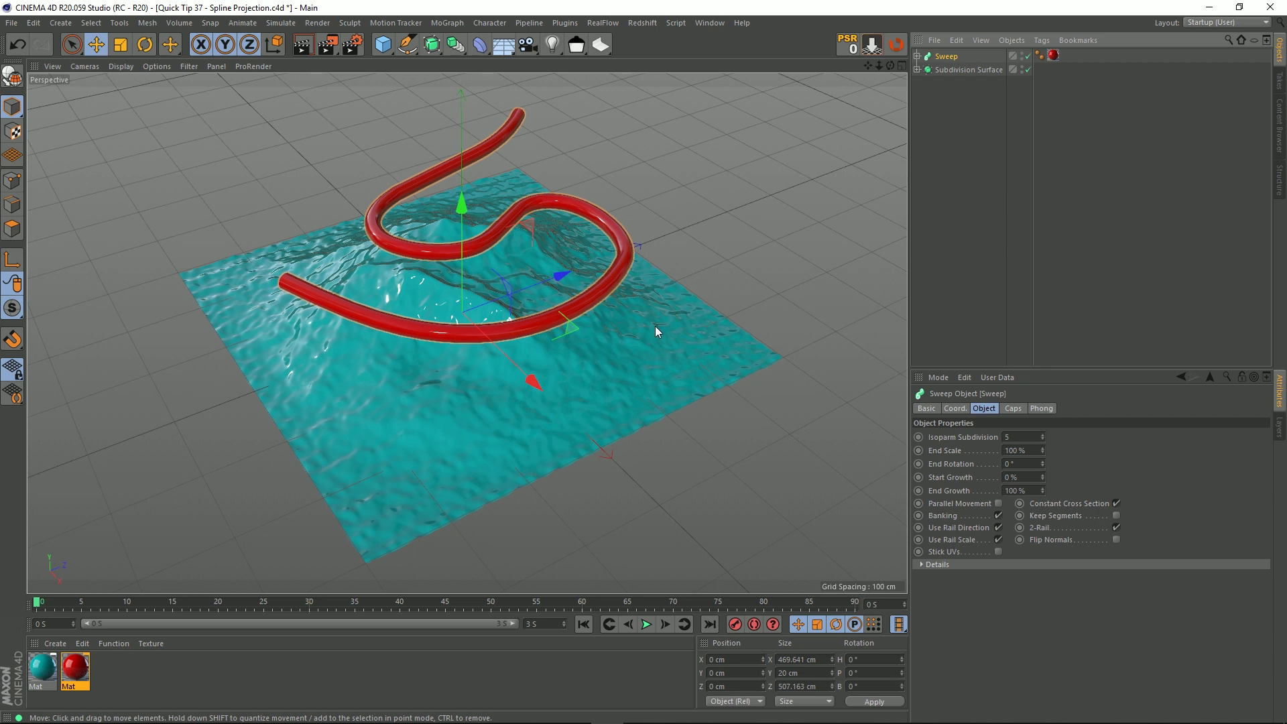
Expand the Sweep to reveal its Circle and Spline children and select the guide Spline
{"action": "left_click", "coordinate": [920, 57]}
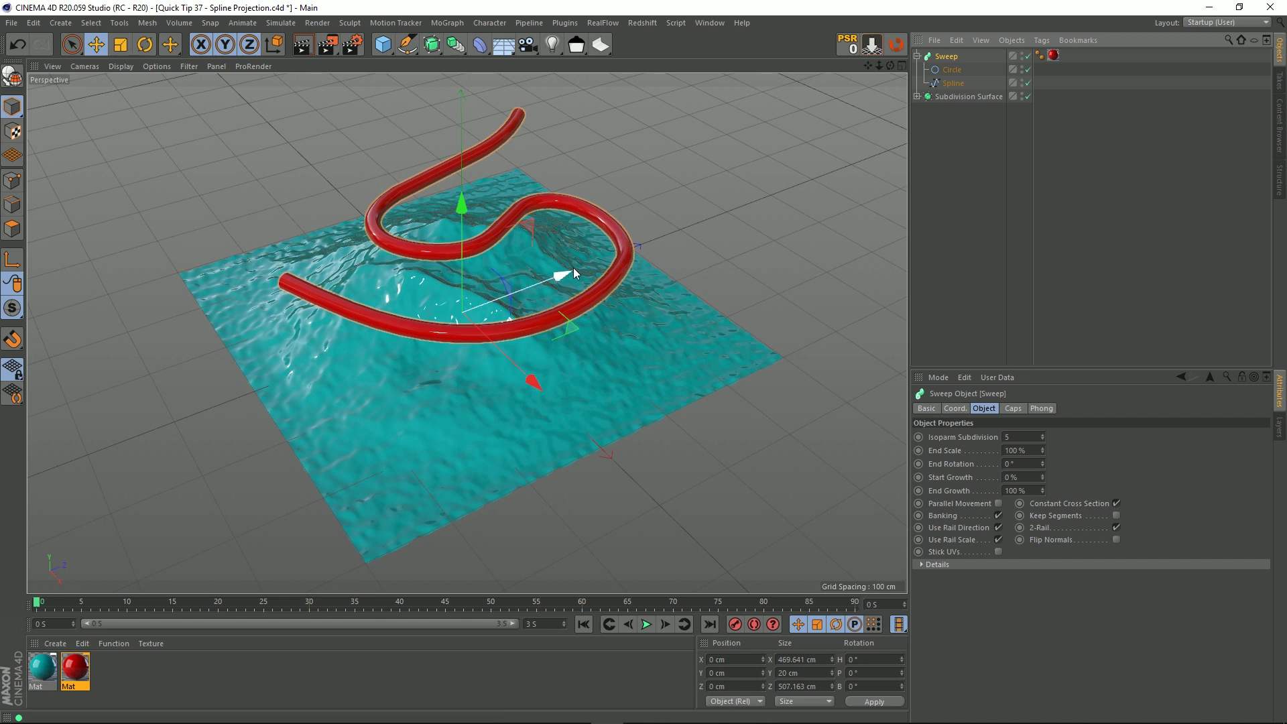
{"action": "mouse_move", "coordinate": [973, 85]}
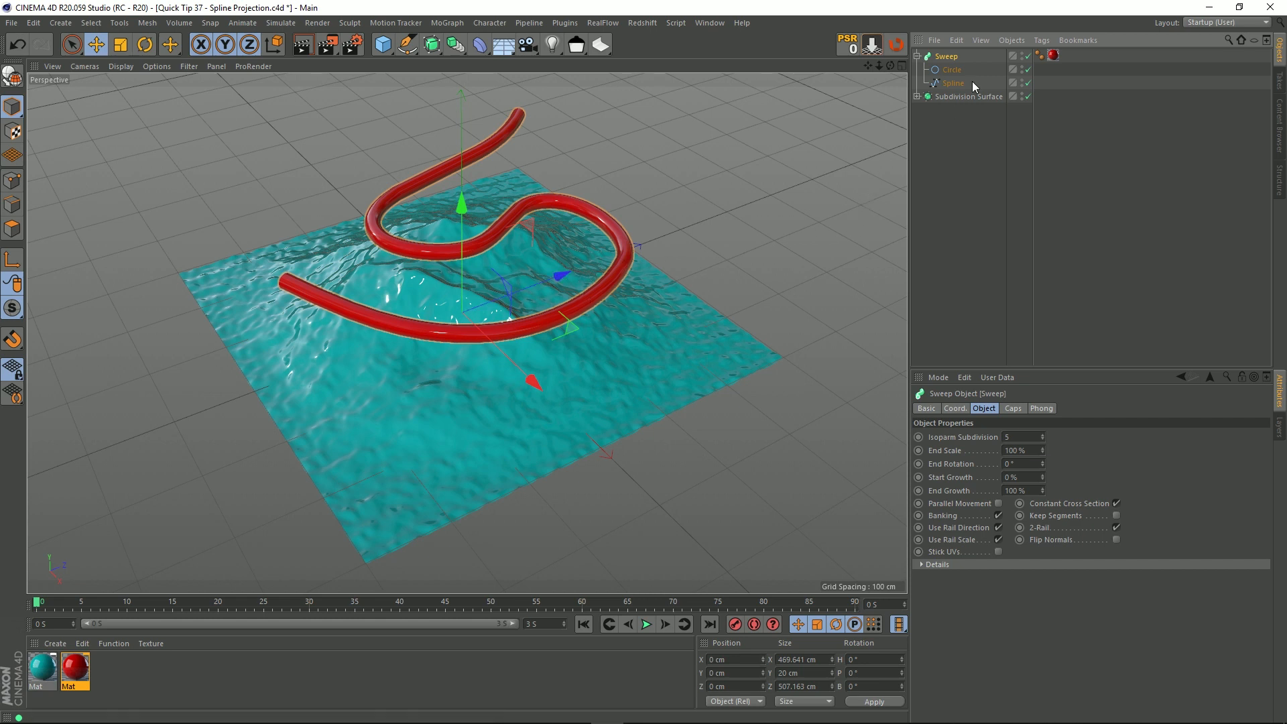
{"action": "left_click", "coordinate": [953, 83]}
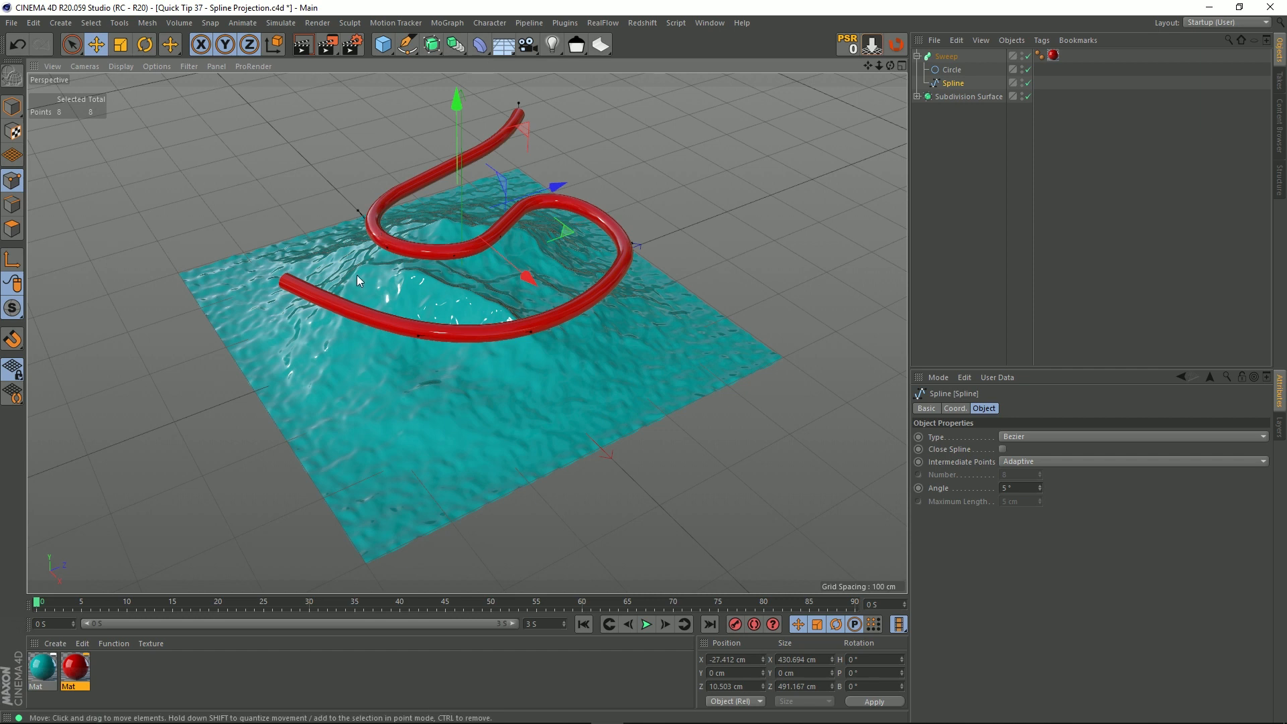
{"action": "mouse_move", "coordinate": [617, 257]}
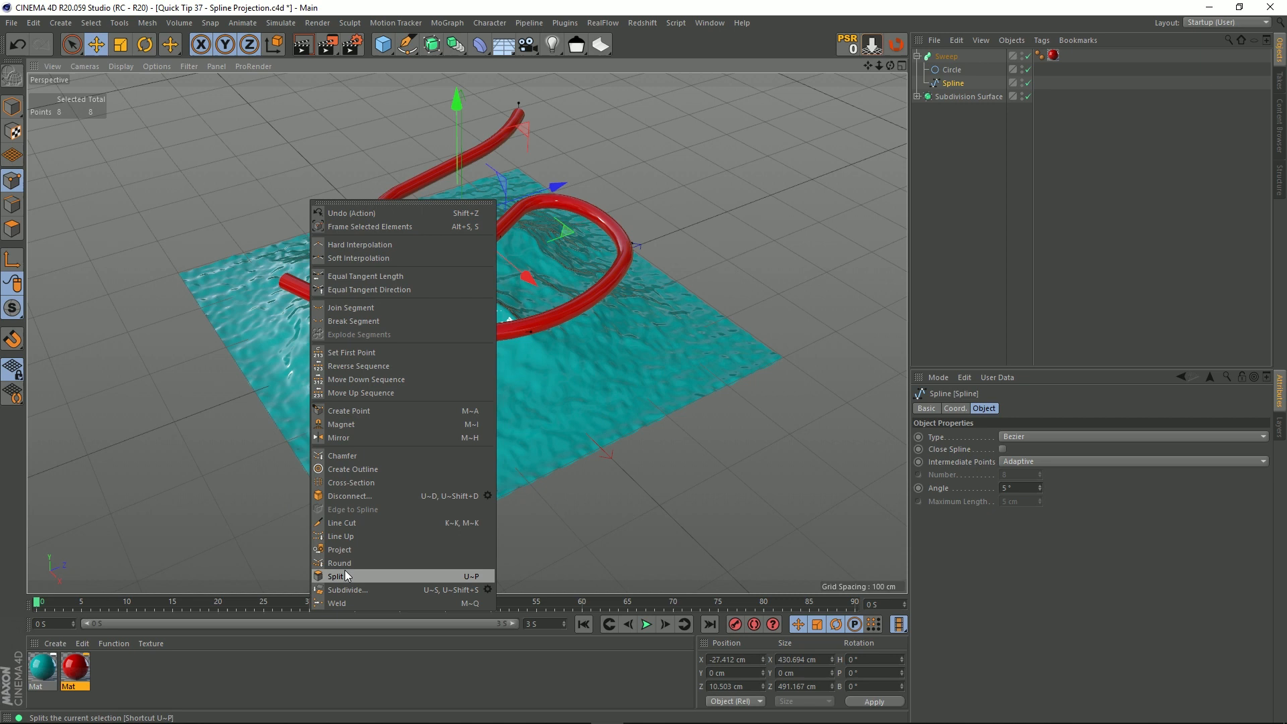
{"action": "mouse_move", "coordinate": [342, 536]}
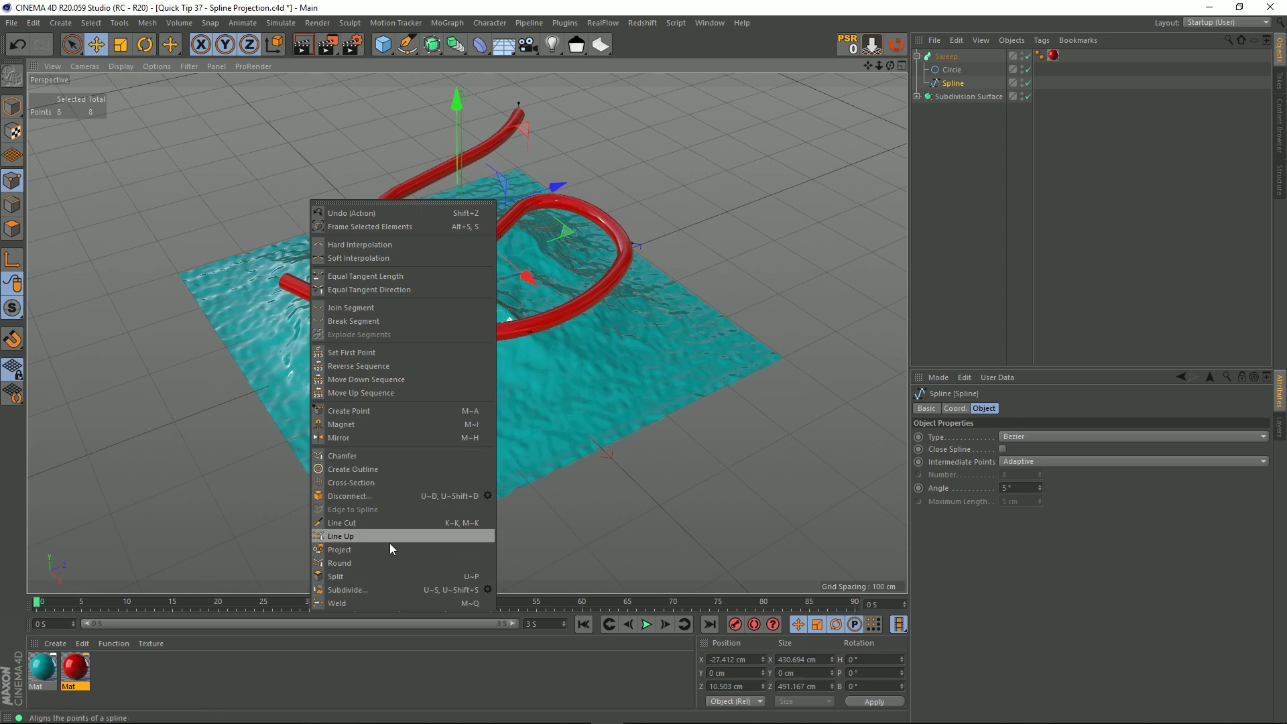
{"action": "mouse_move", "coordinate": [339, 550]}
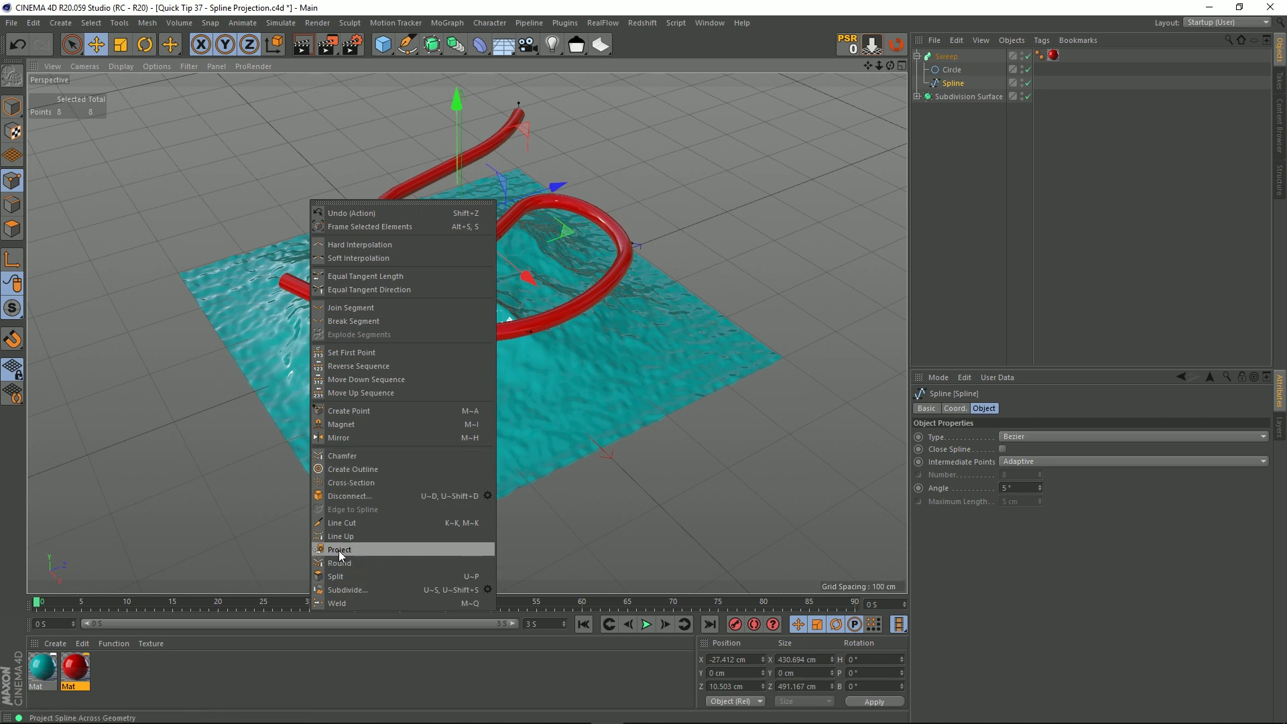
Start the Project command on the spline's points and set its Mode to XZ Plane
{"action": "left_click", "coordinate": [339, 550]}
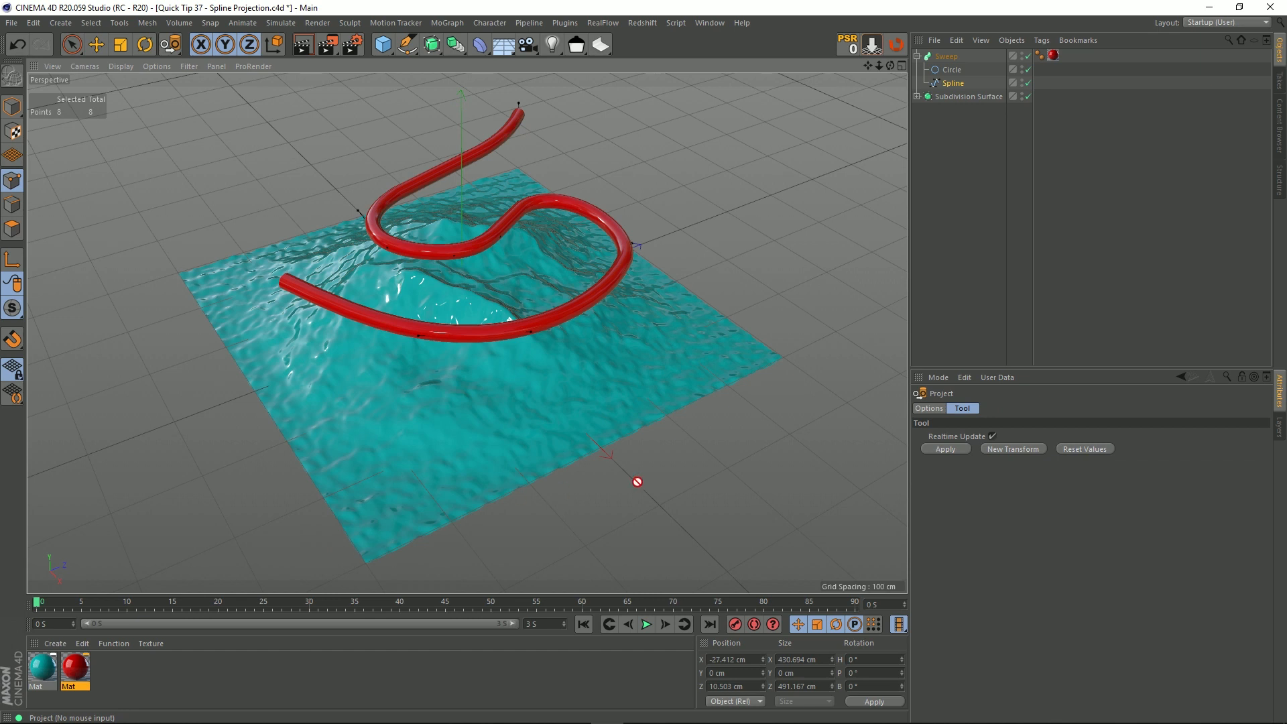
{"action": "left_click", "coordinate": [928, 407]}
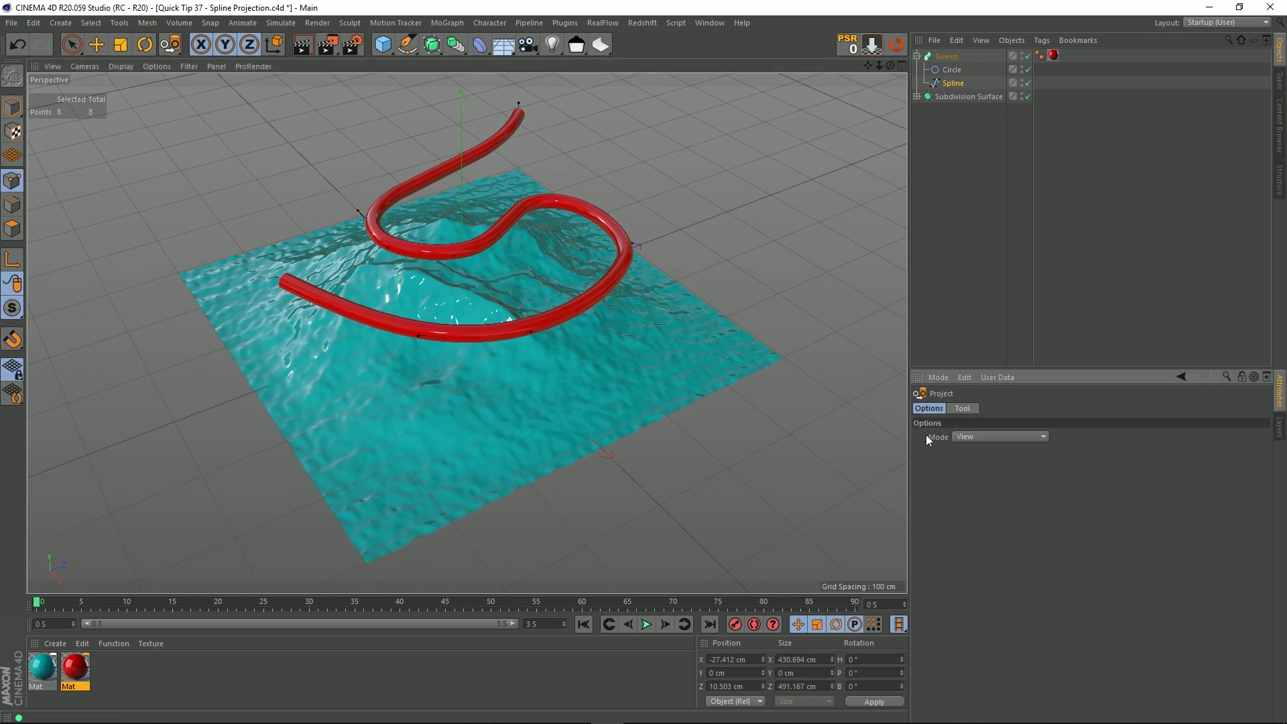
{"action": "mouse_move", "coordinate": [983, 440]}
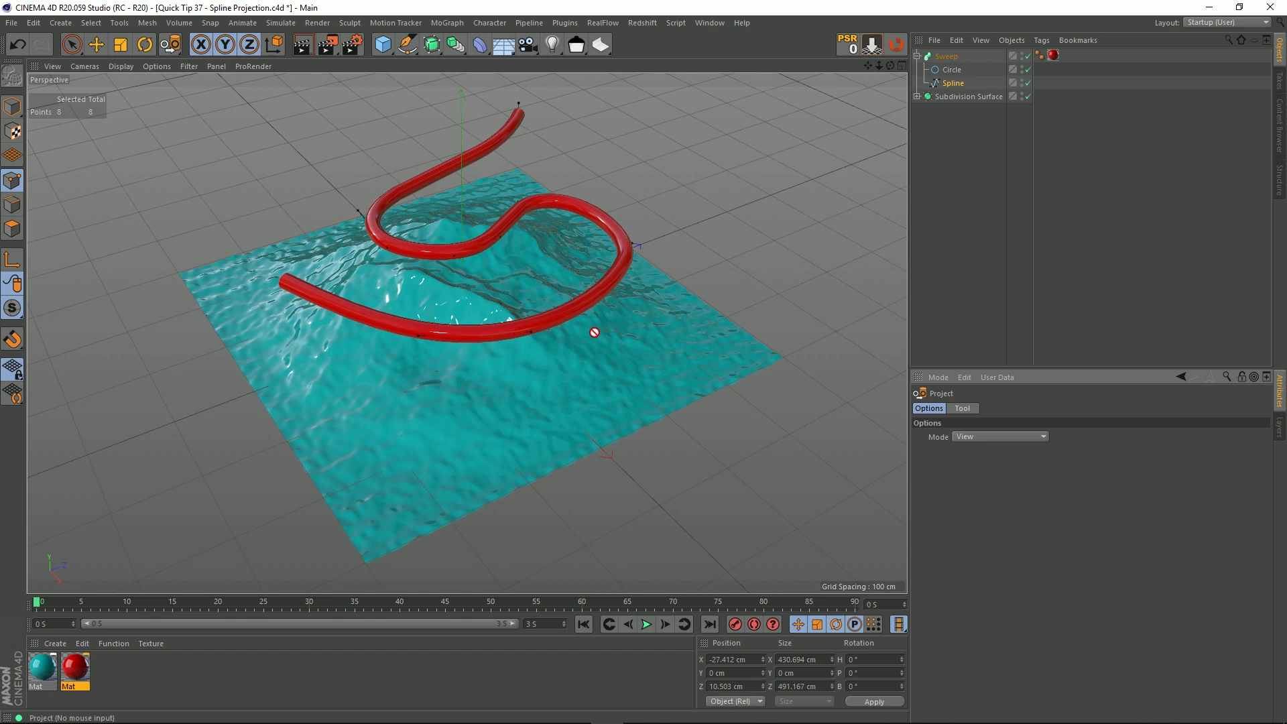
{"action": "mouse_move", "coordinate": [503, 277]}
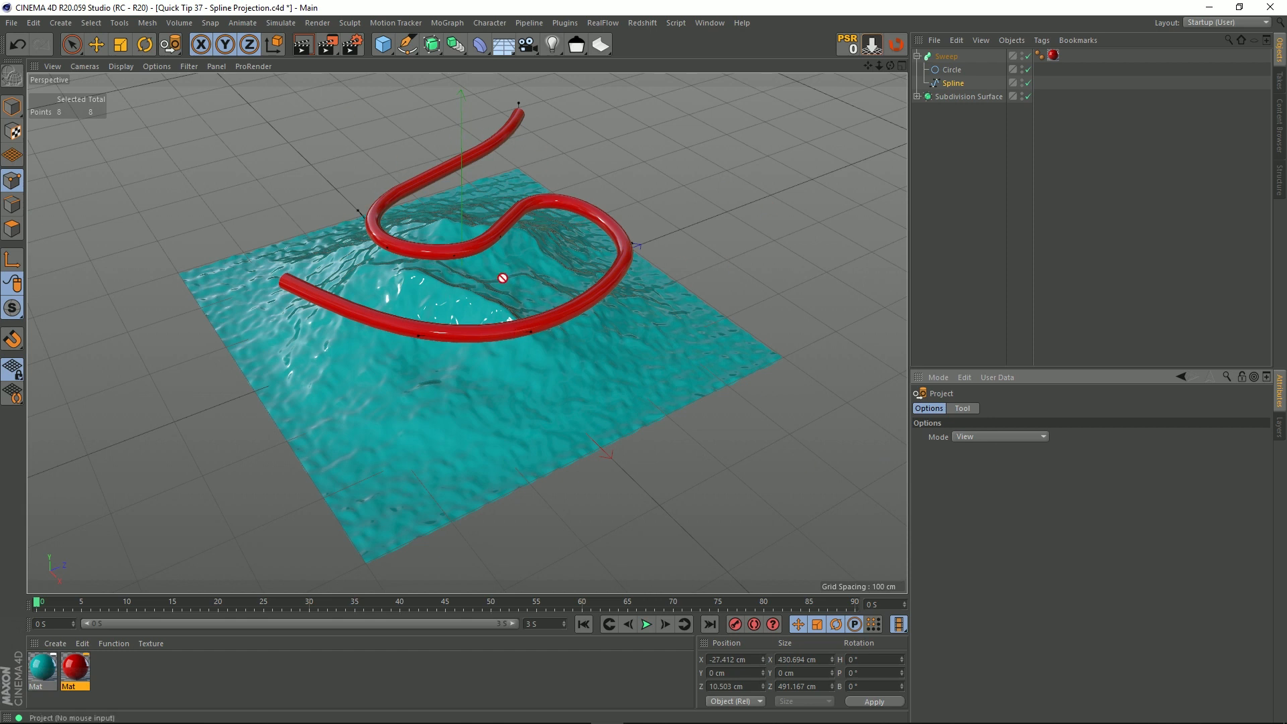
{"action": "mouse_move", "coordinate": [475, 305]}
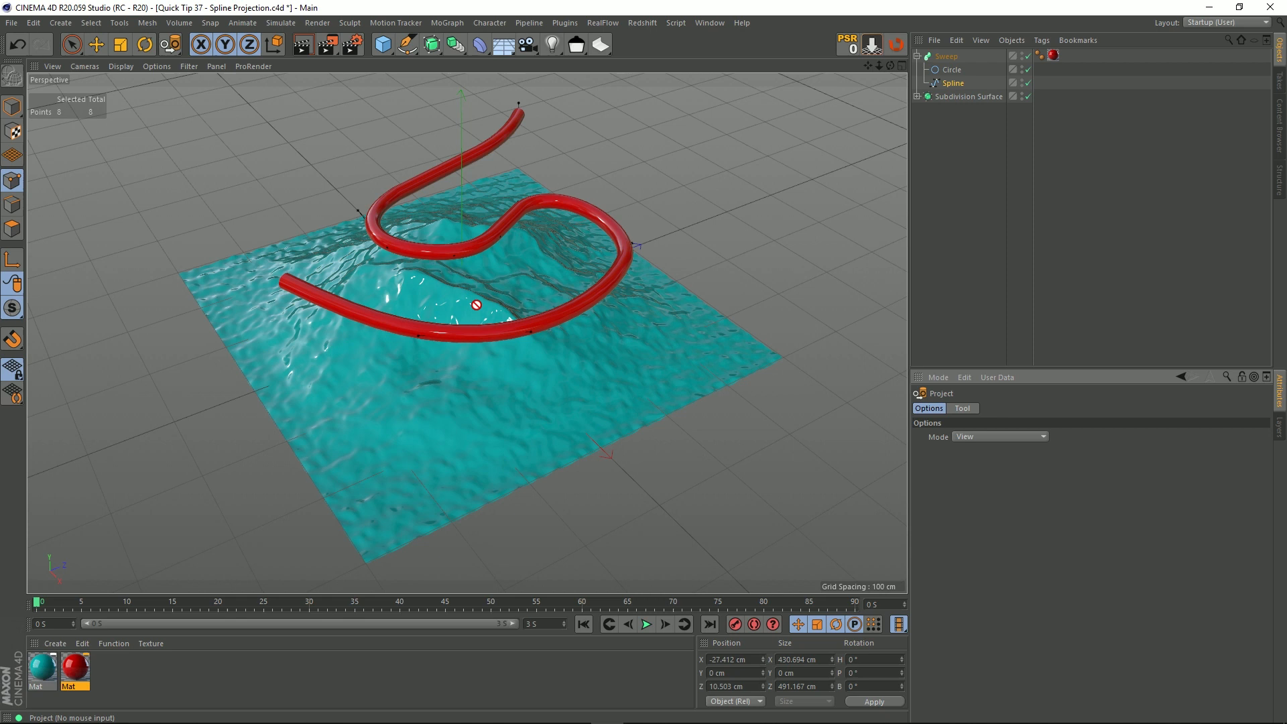
{"action": "mouse_move", "coordinate": [604, 185]}
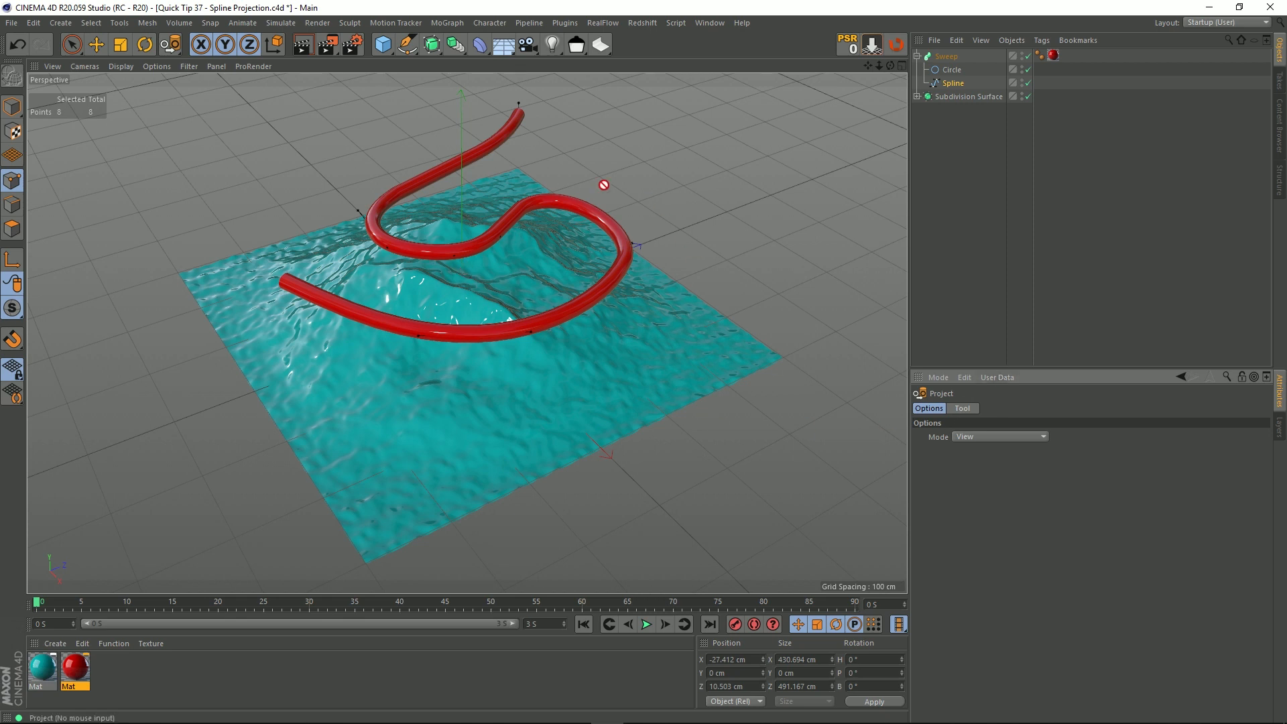
{"action": "mouse_move", "coordinate": [433, 193]}
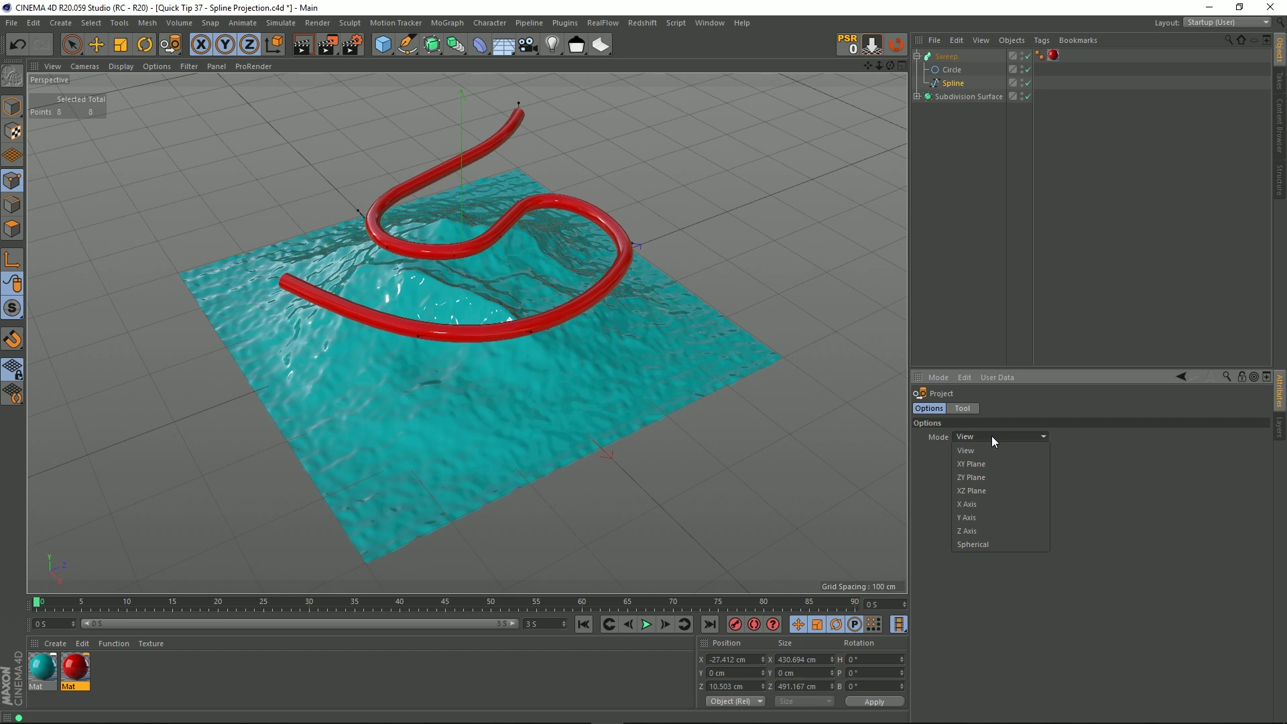
{"action": "mouse_move", "coordinate": [971, 491]}
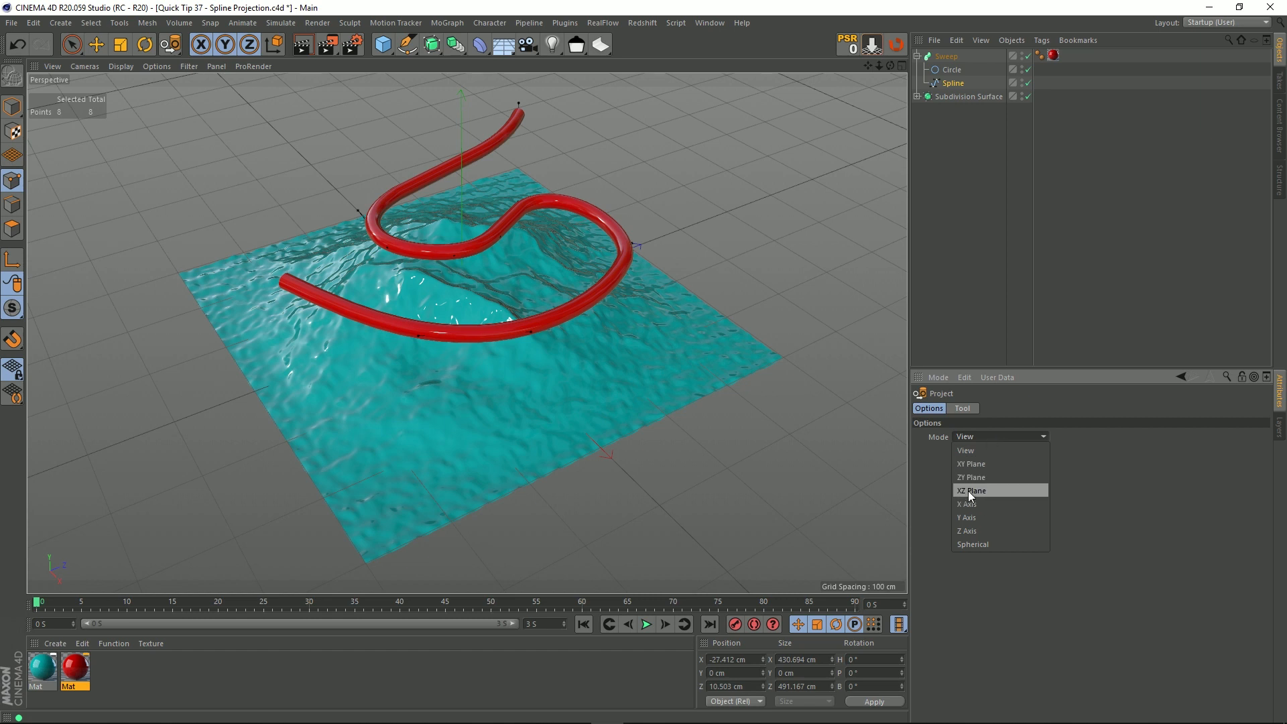
{"action": "left_click", "coordinate": [971, 491]}
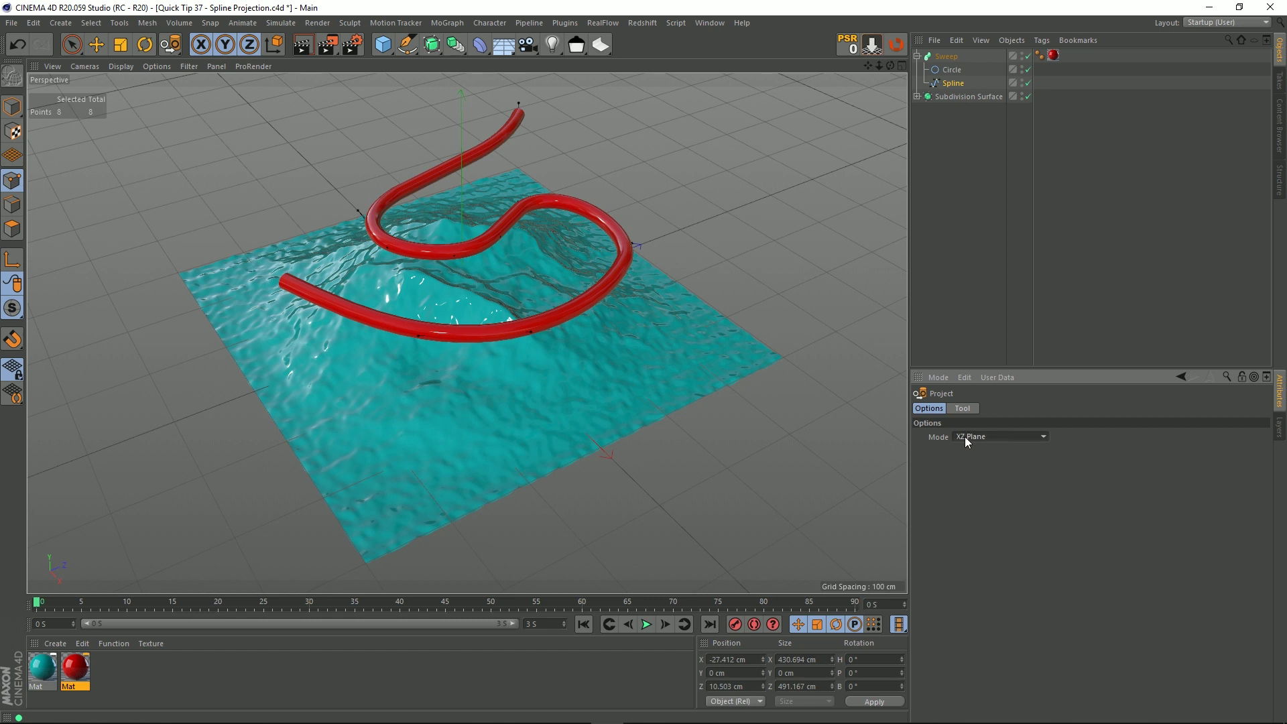
{"action": "mouse_move", "coordinate": [53, 559]}
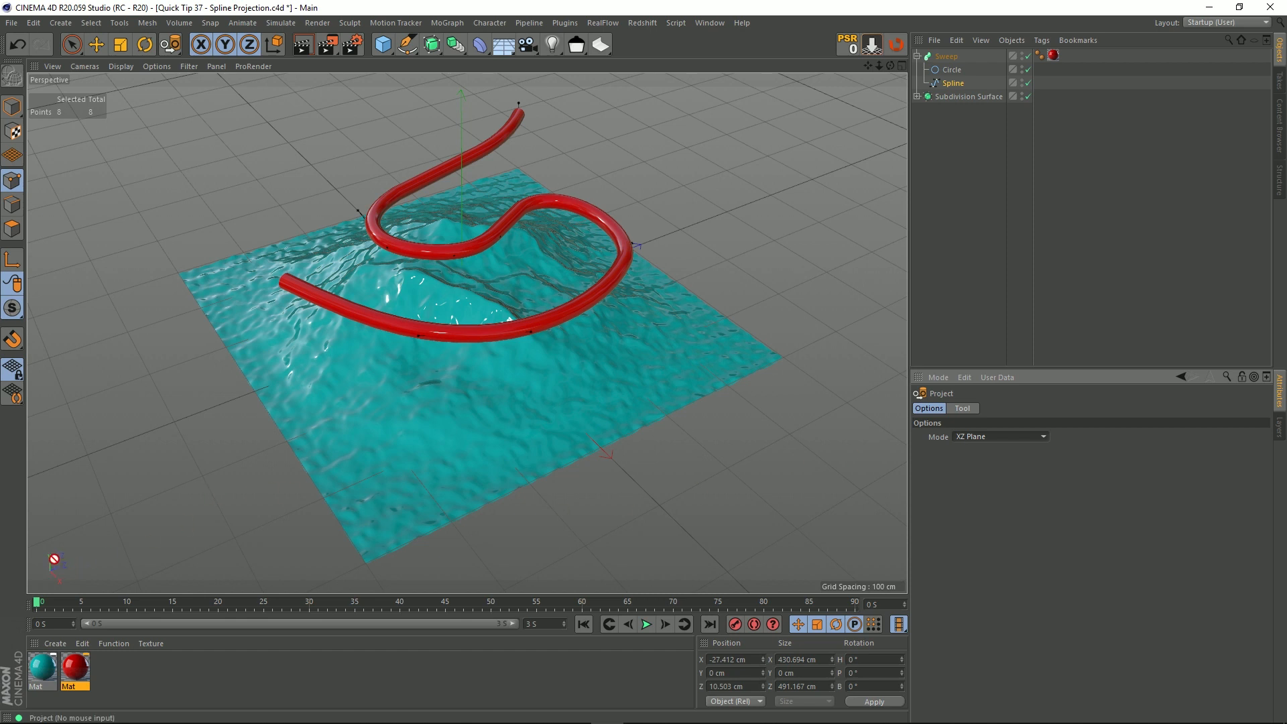
{"action": "mouse_move", "coordinate": [499, 81]}
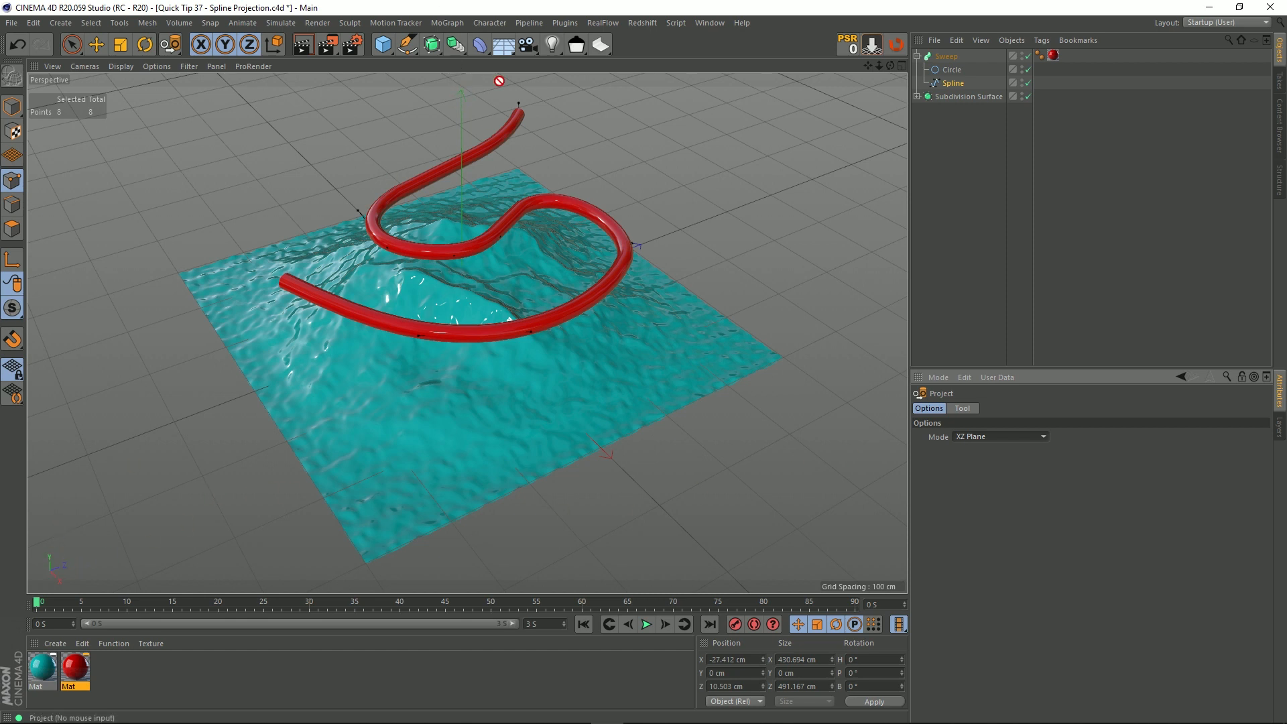
{"action": "mouse_move", "coordinate": [464, 214]}
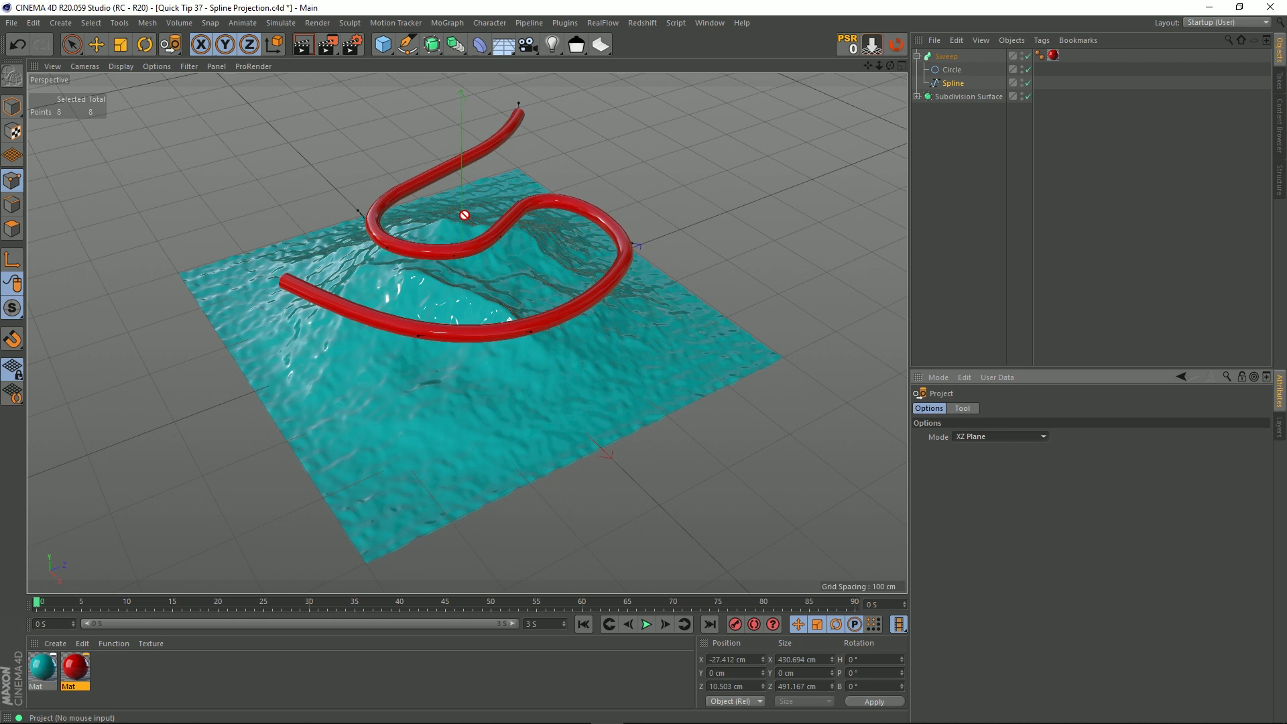
{"action": "mouse_move", "coordinate": [323, 354]}
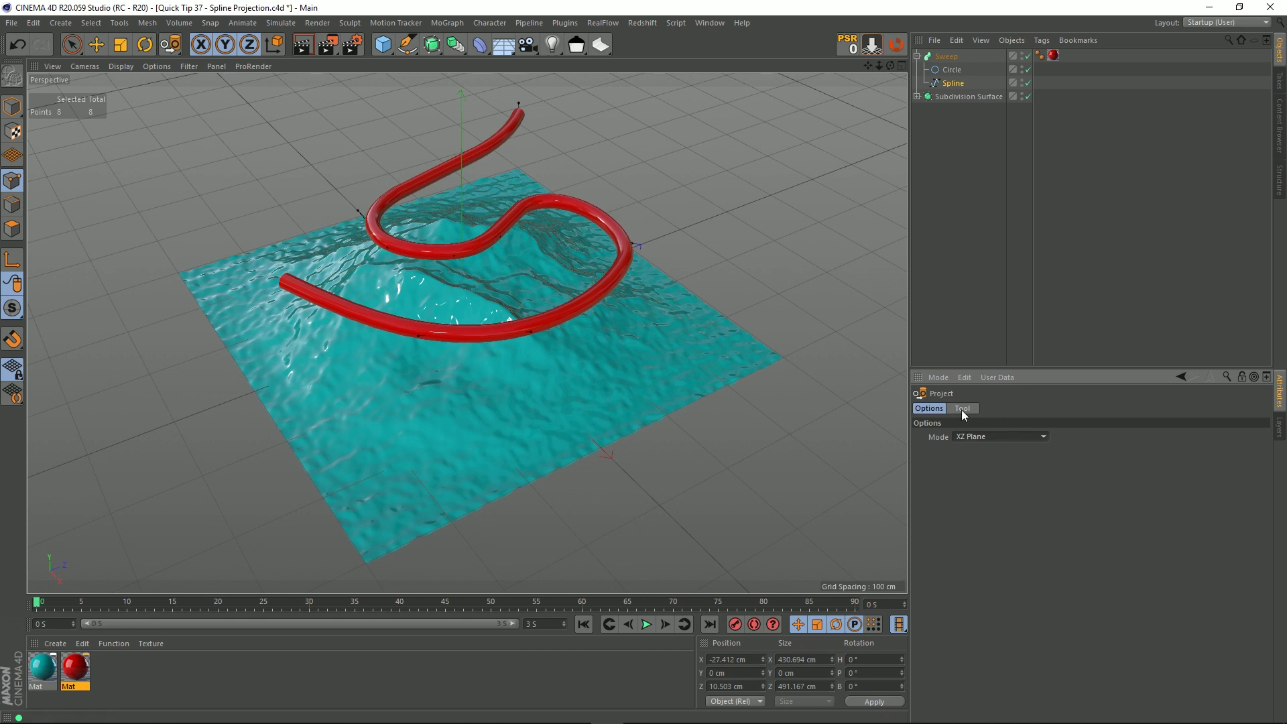
Show the Project tool's apply and reset settings in the Attributes panel
{"action": "left_click", "coordinate": [963, 407]}
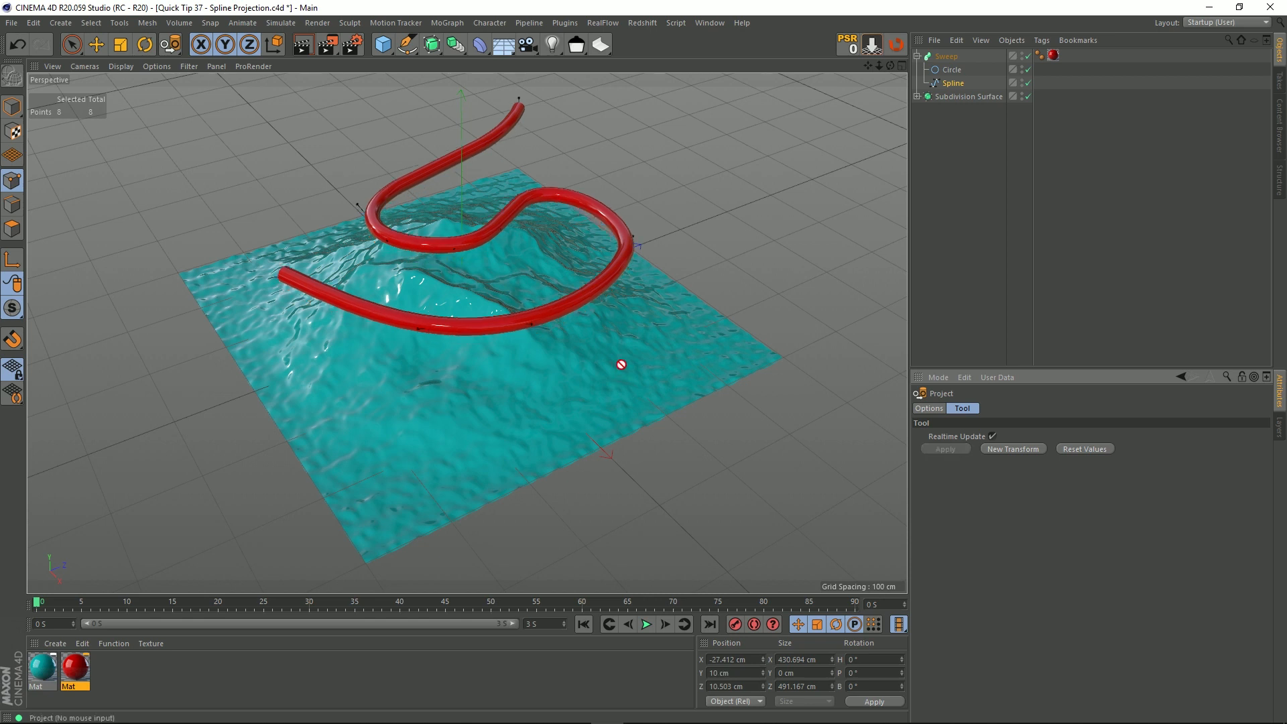
{"action": "mouse_move", "coordinate": [535, 185]}
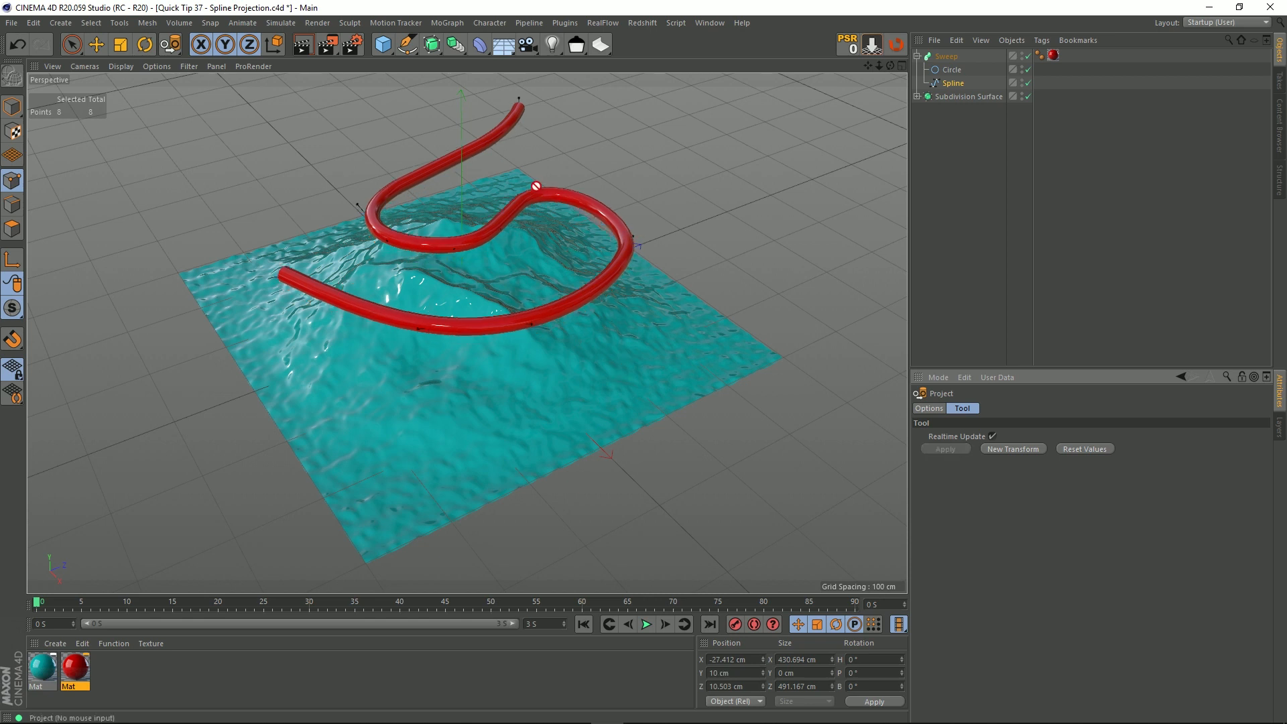
{"action": "mouse_move", "coordinate": [586, 302]}
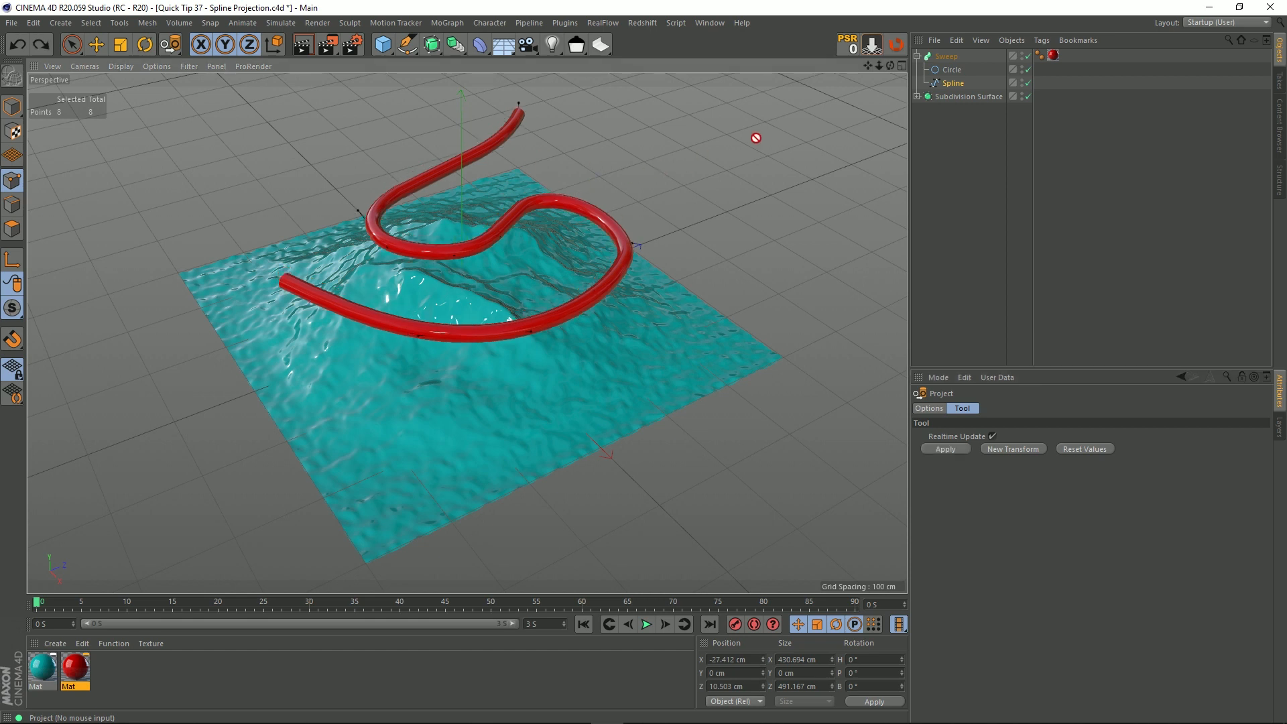
With the Sweep disabled and the Spline selected, confirm XZ Plane mode and apply the projection onto the landscape
{"action": "left_click", "coordinate": [946, 57]}
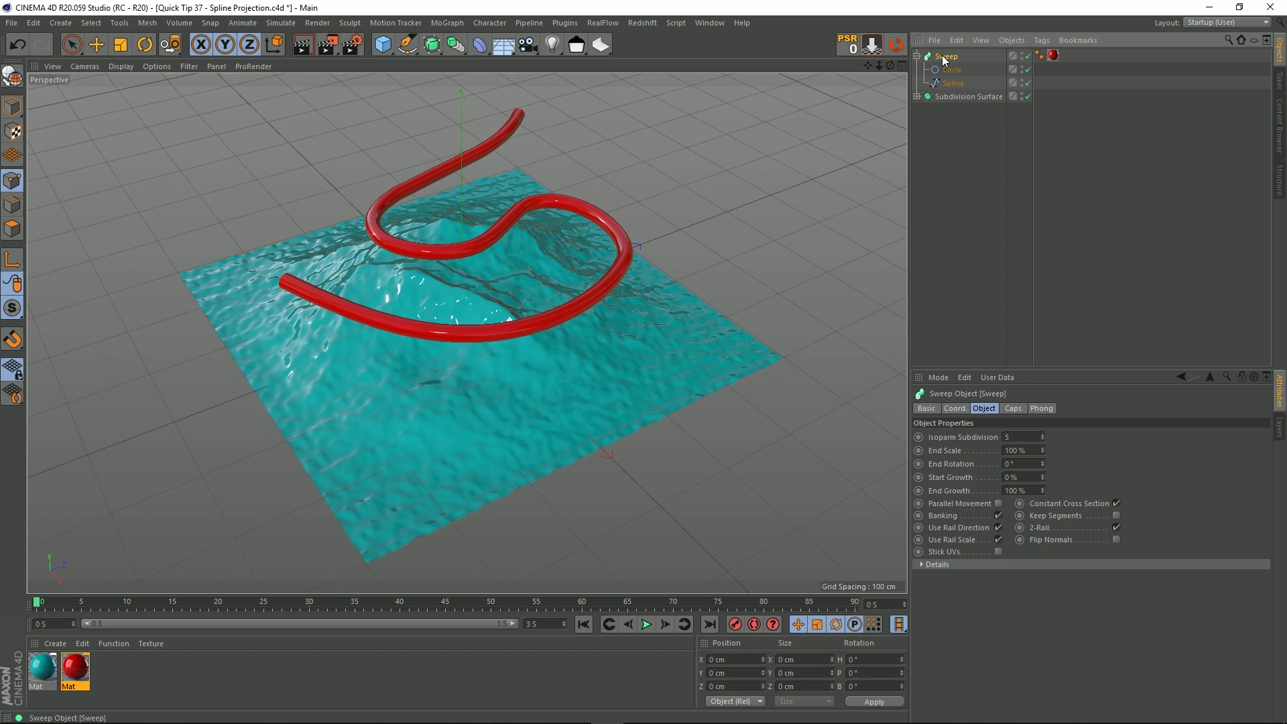
{"action": "mouse_move", "coordinate": [1033, 63]}
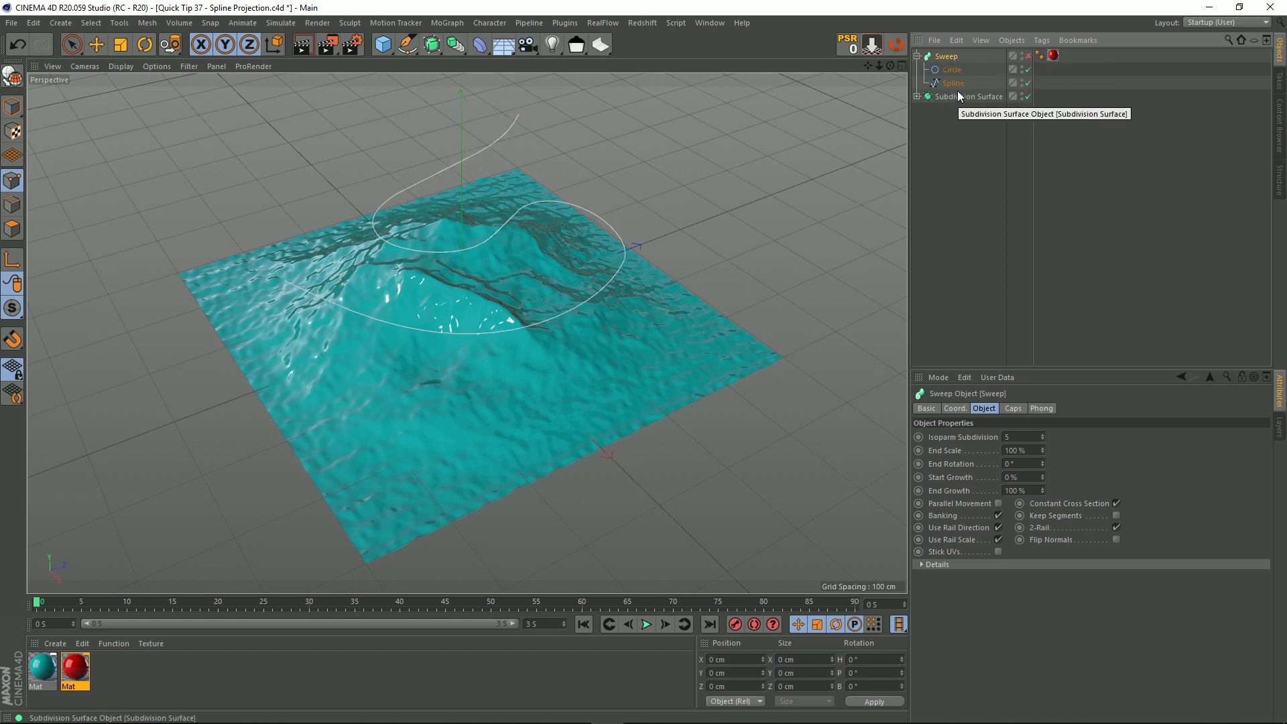
{"action": "left_click", "coordinate": [952, 82]}
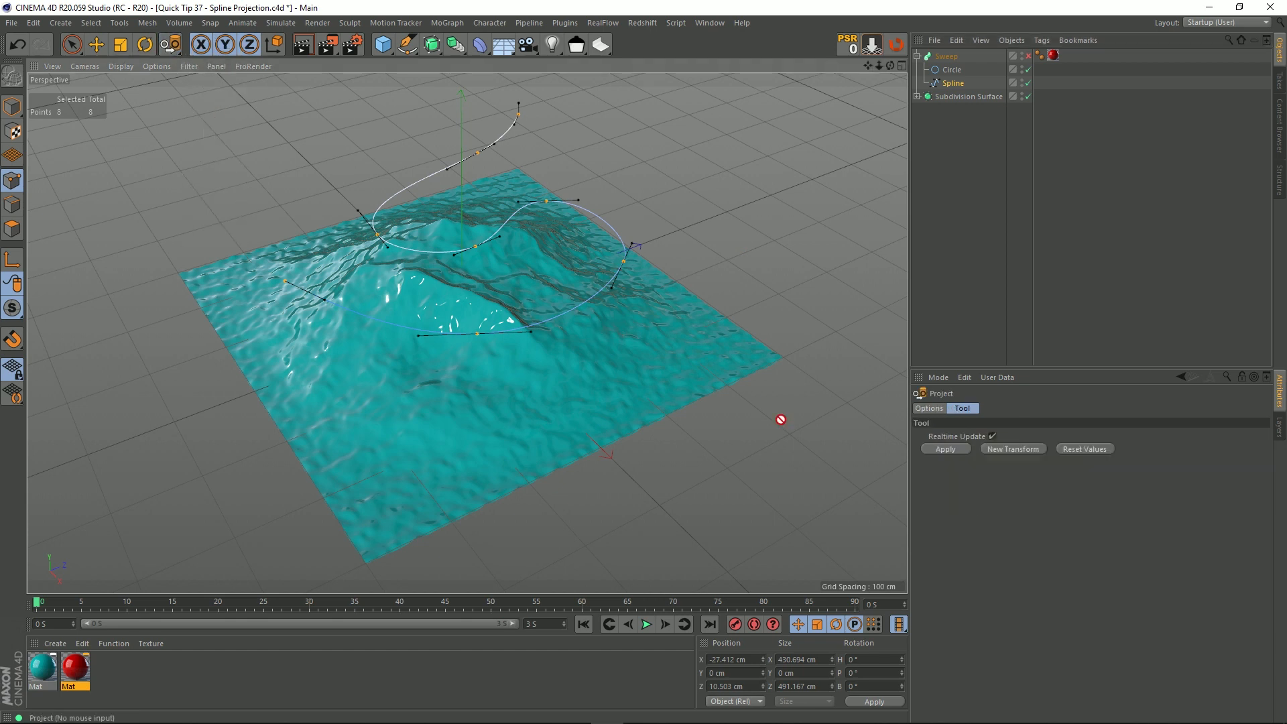
{"action": "left_click", "coordinate": [928, 408]}
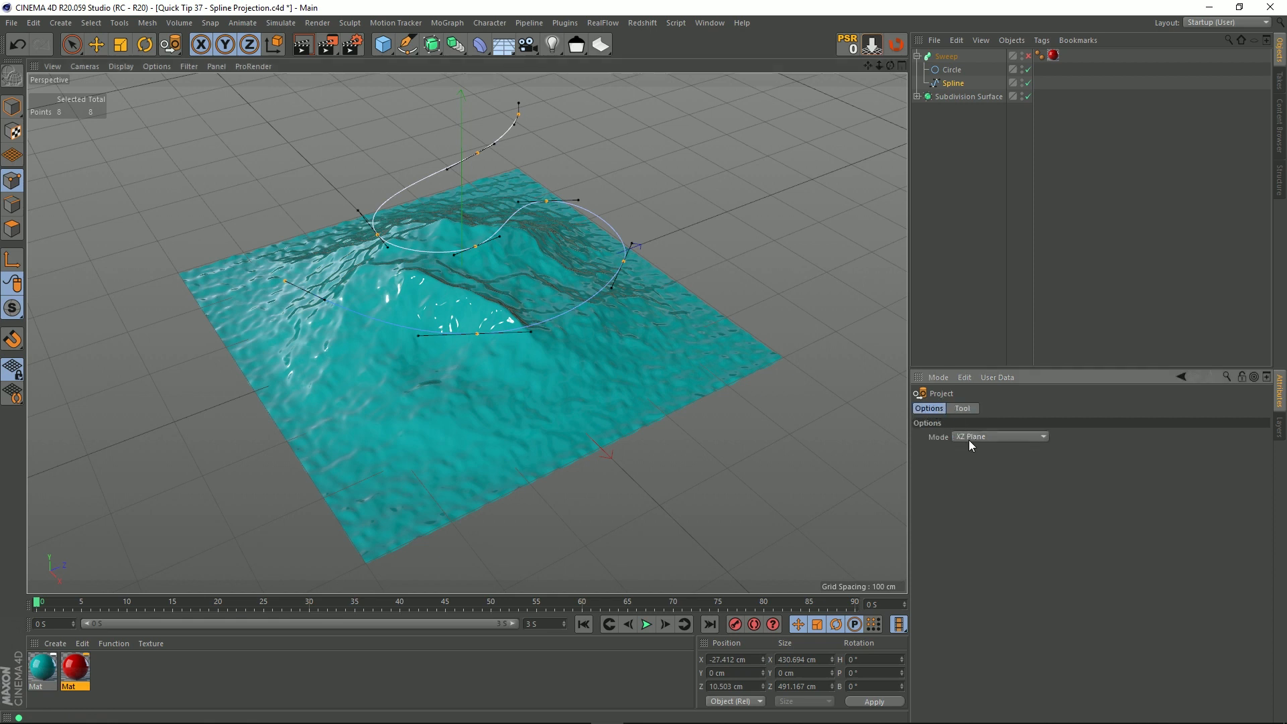
{"action": "left_click", "coordinate": [961, 408]}
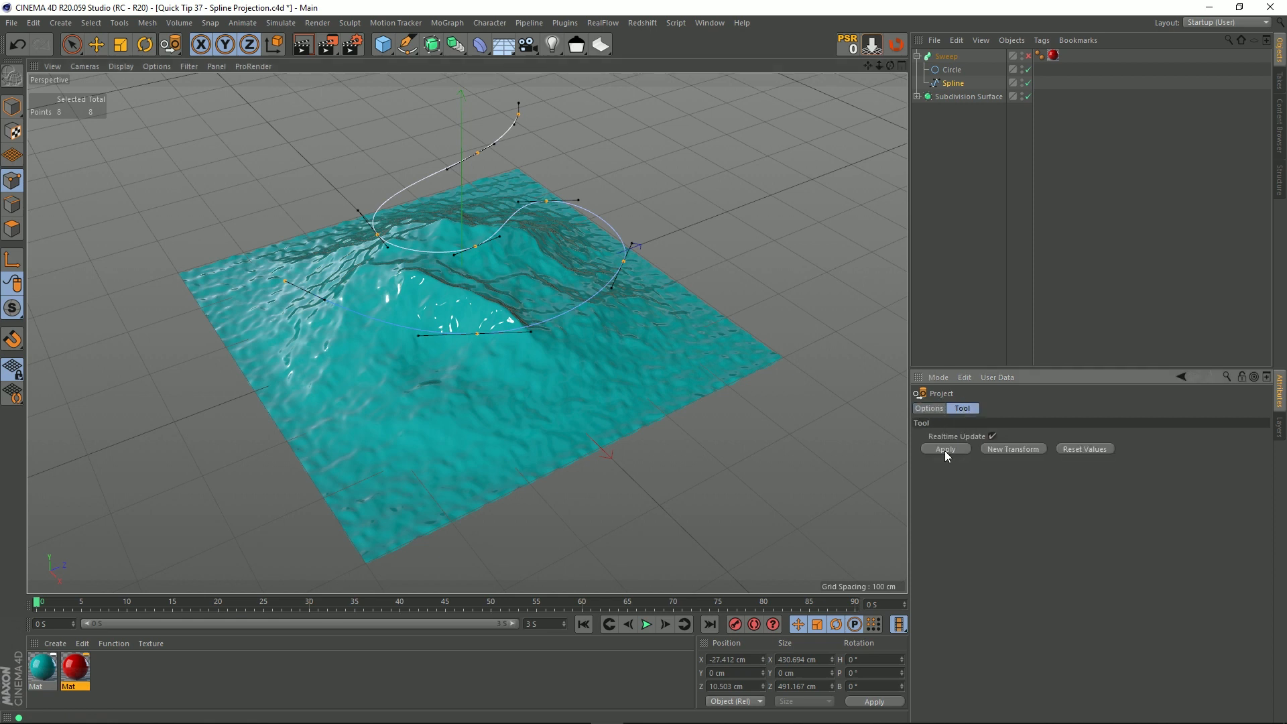
{"action": "left_click", "coordinate": [945, 449]}
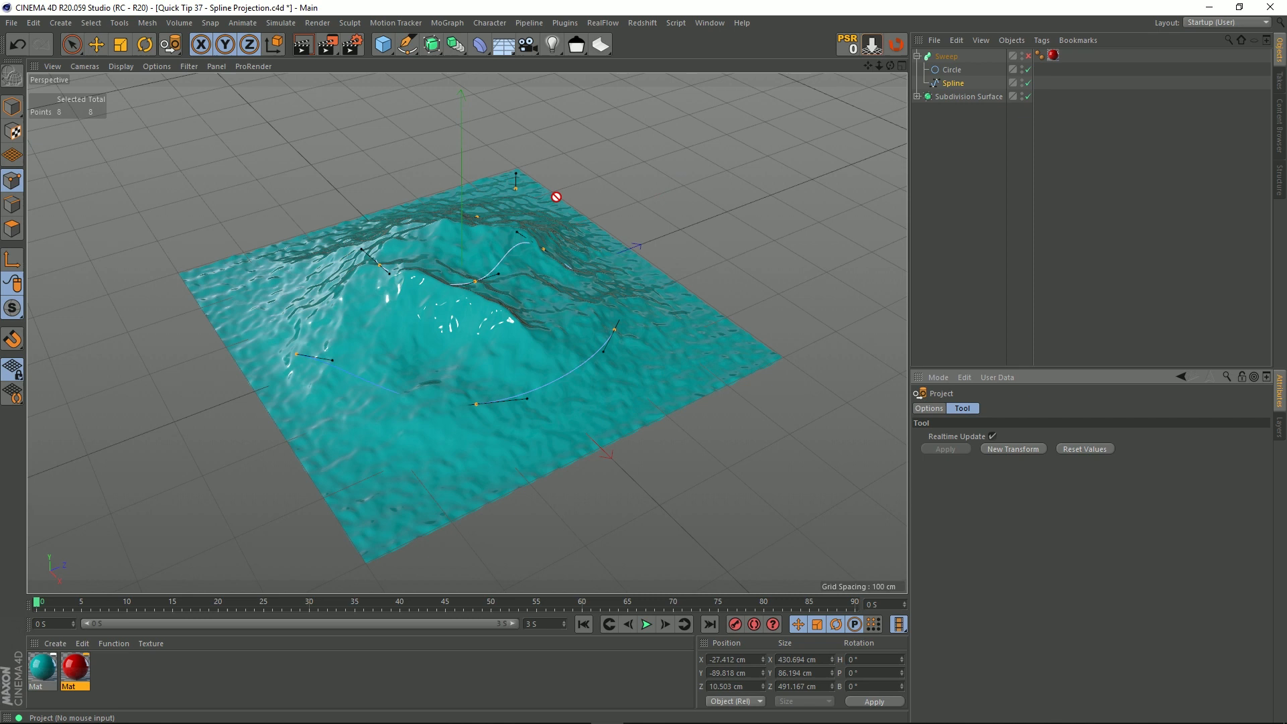
{"action": "mouse_move", "coordinate": [488, 213]}
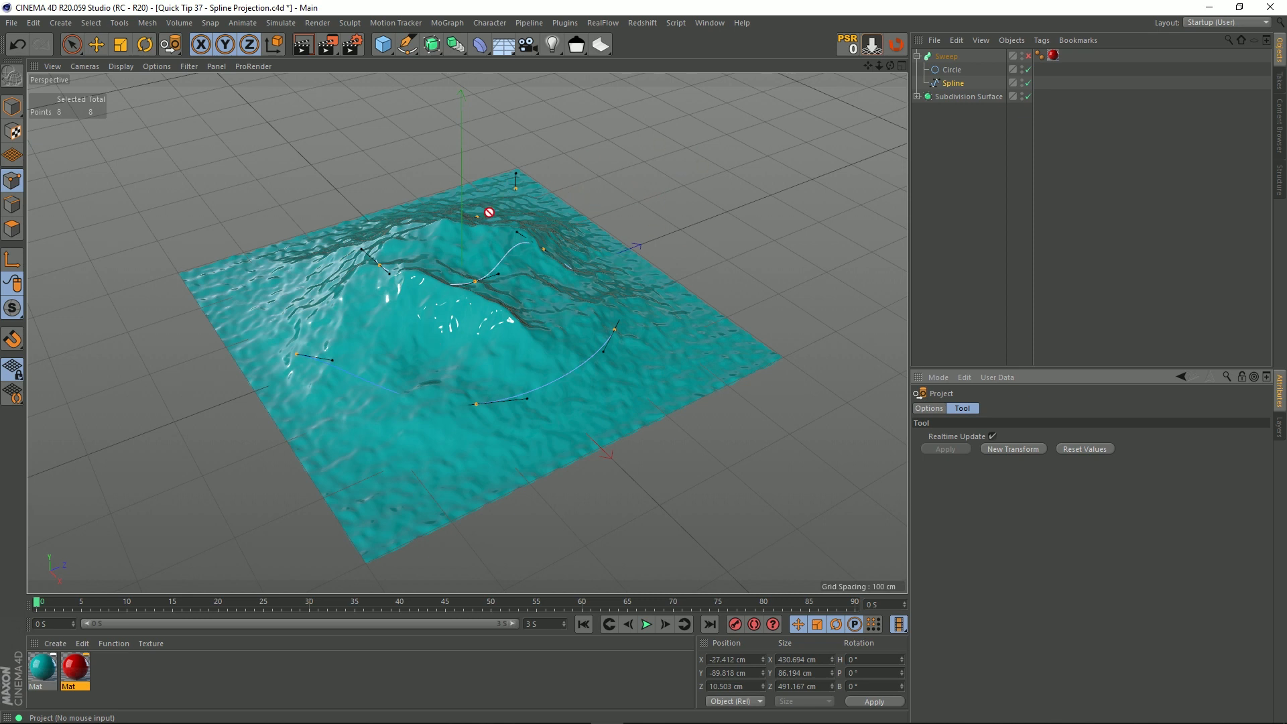
{"action": "mouse_move", "coordinate": [655, 306]}
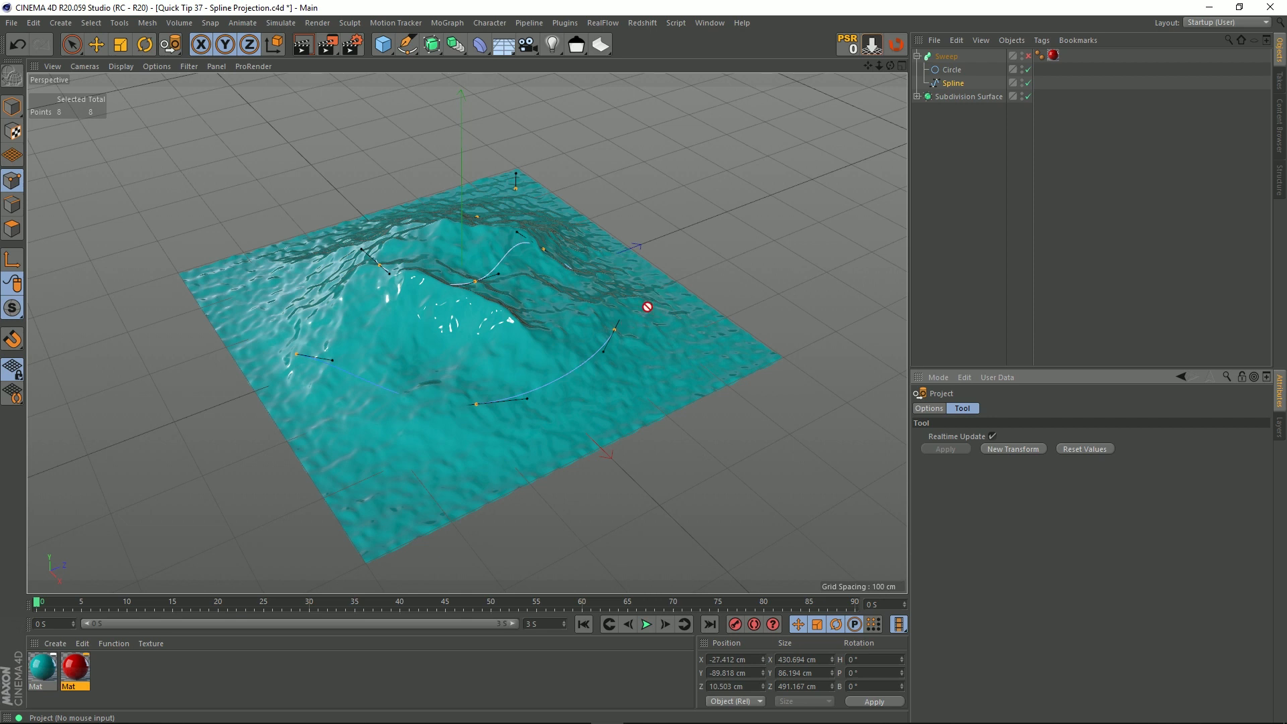
{"action": "mouse_move", "coordinate": [659, 262]}
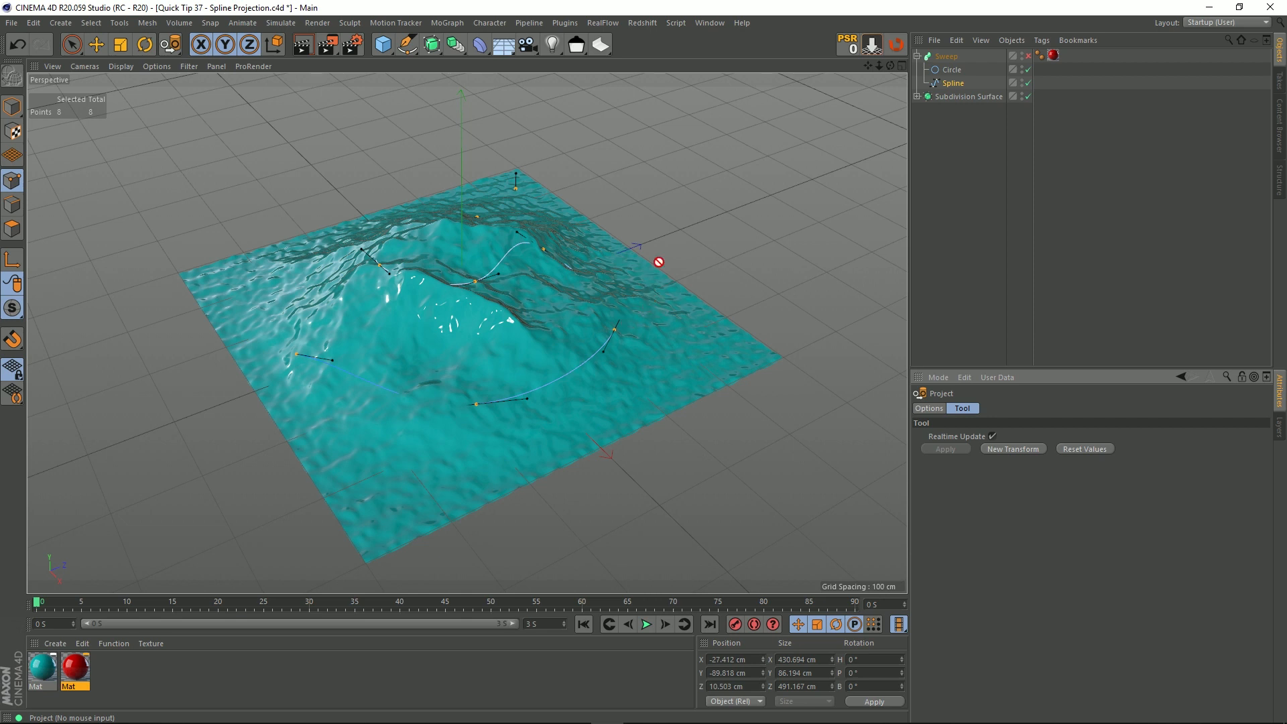
{"action": "mouse_move", "coordinate": [668, 252]}
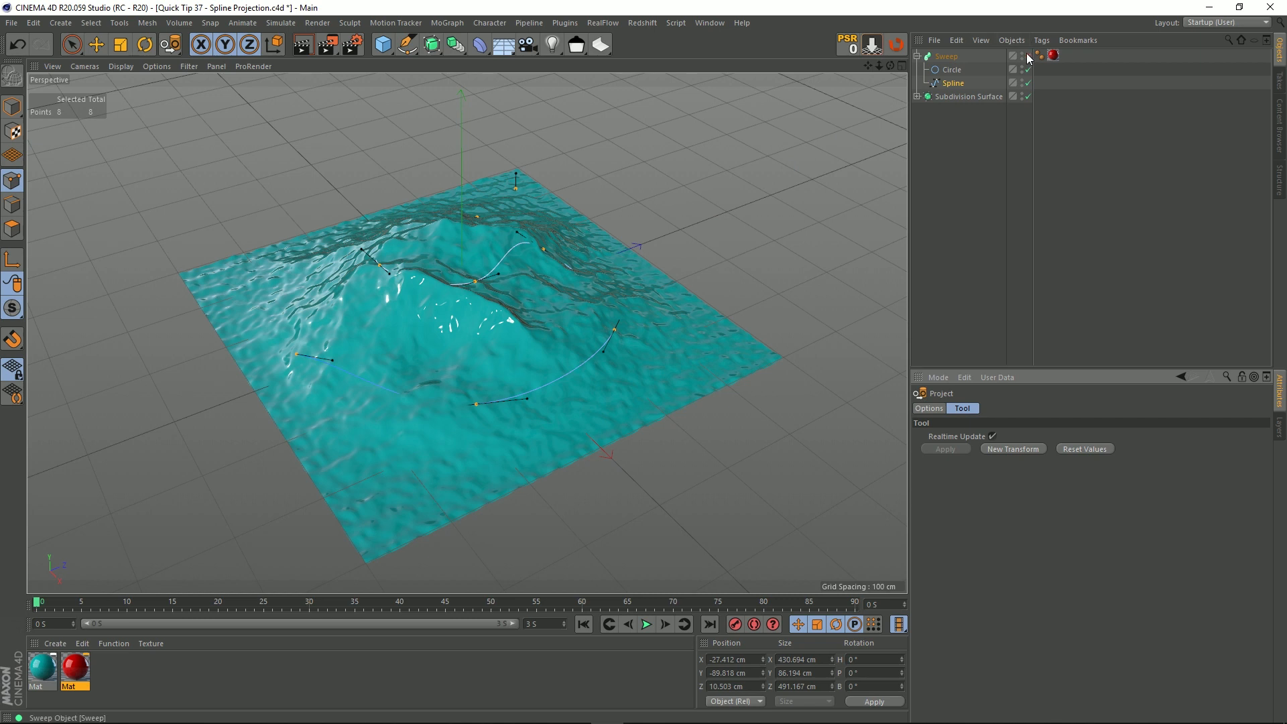
{"action": "mouse_move", "coordinate": [499, 363]}
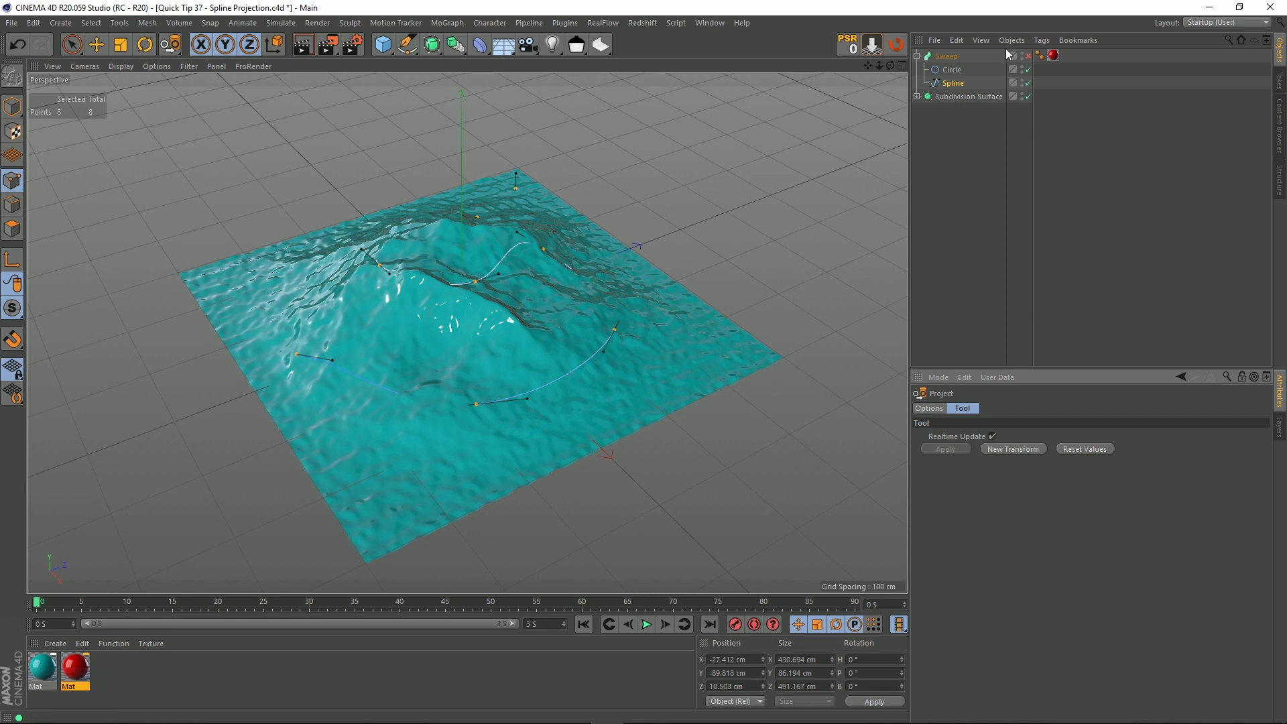
{"action": "mouse_move", "coordinate": [1029, 56]}
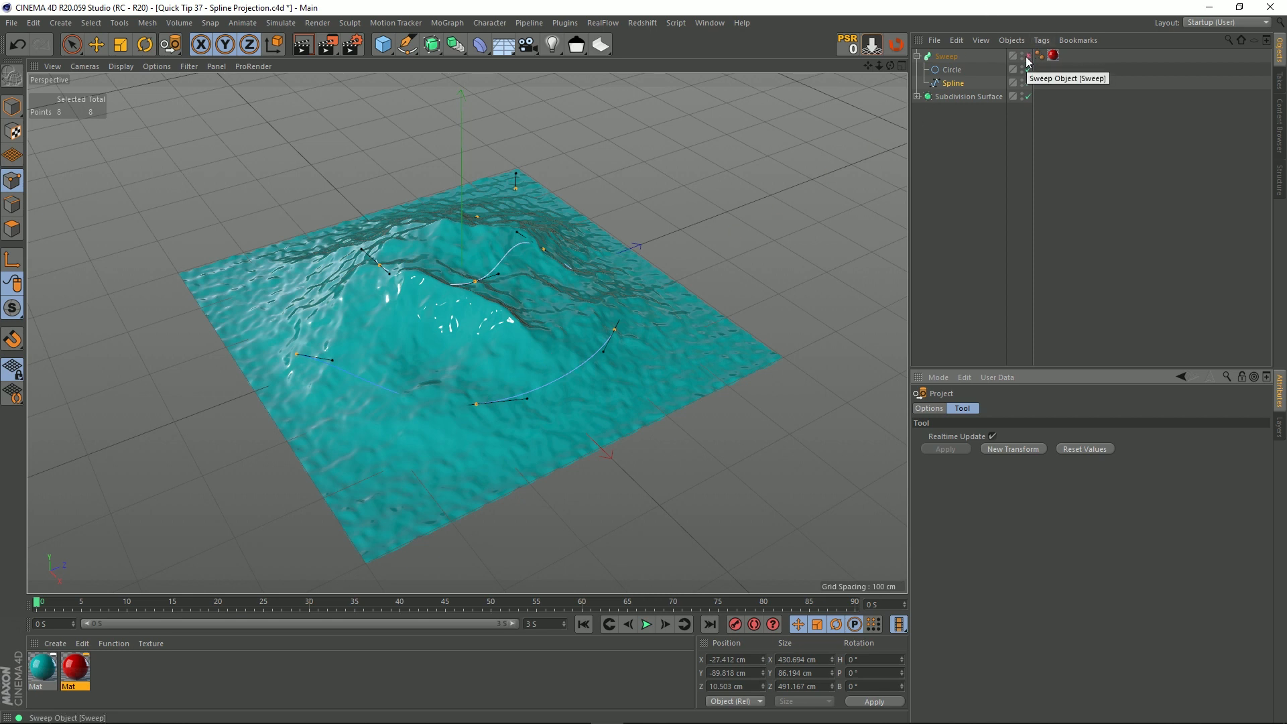
Re-enable the Sweep so the red tube follows the projected spline, leaving the projection tool for the Move tool
{"action": "left_click", "coordinate": [1026, 56]}
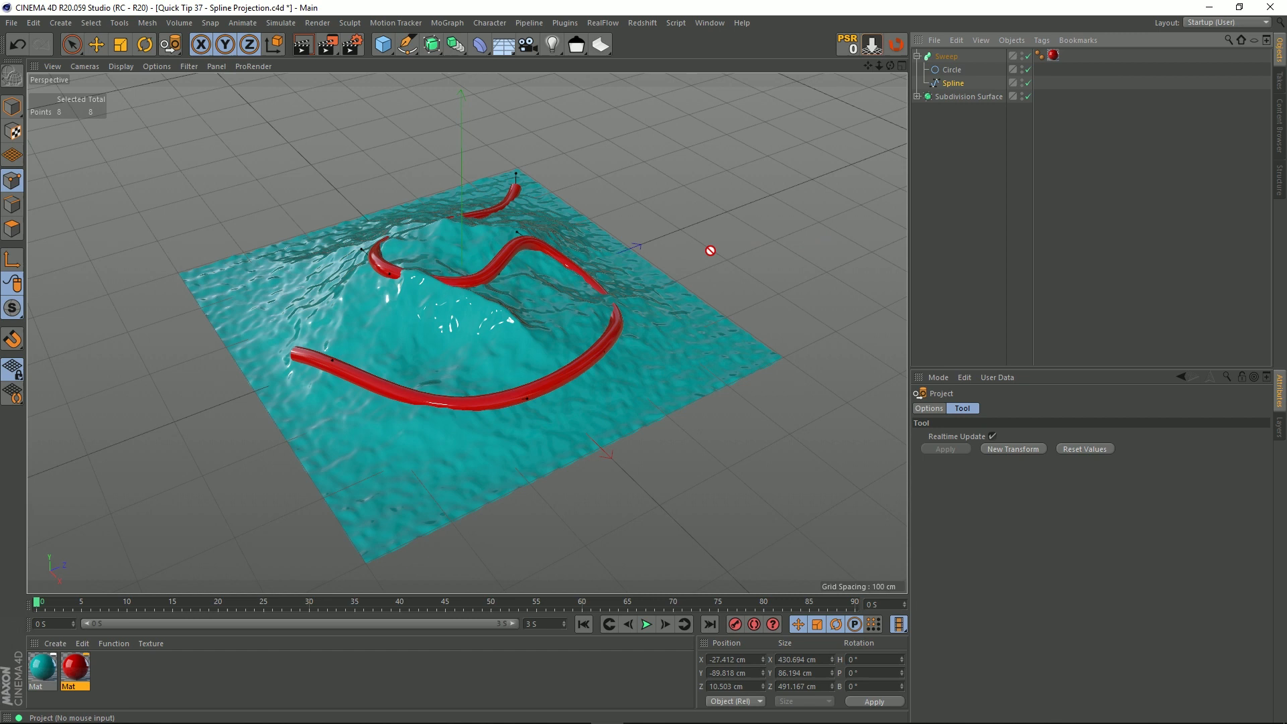
{"action": "left_click", "coordinate": [71, 44]}
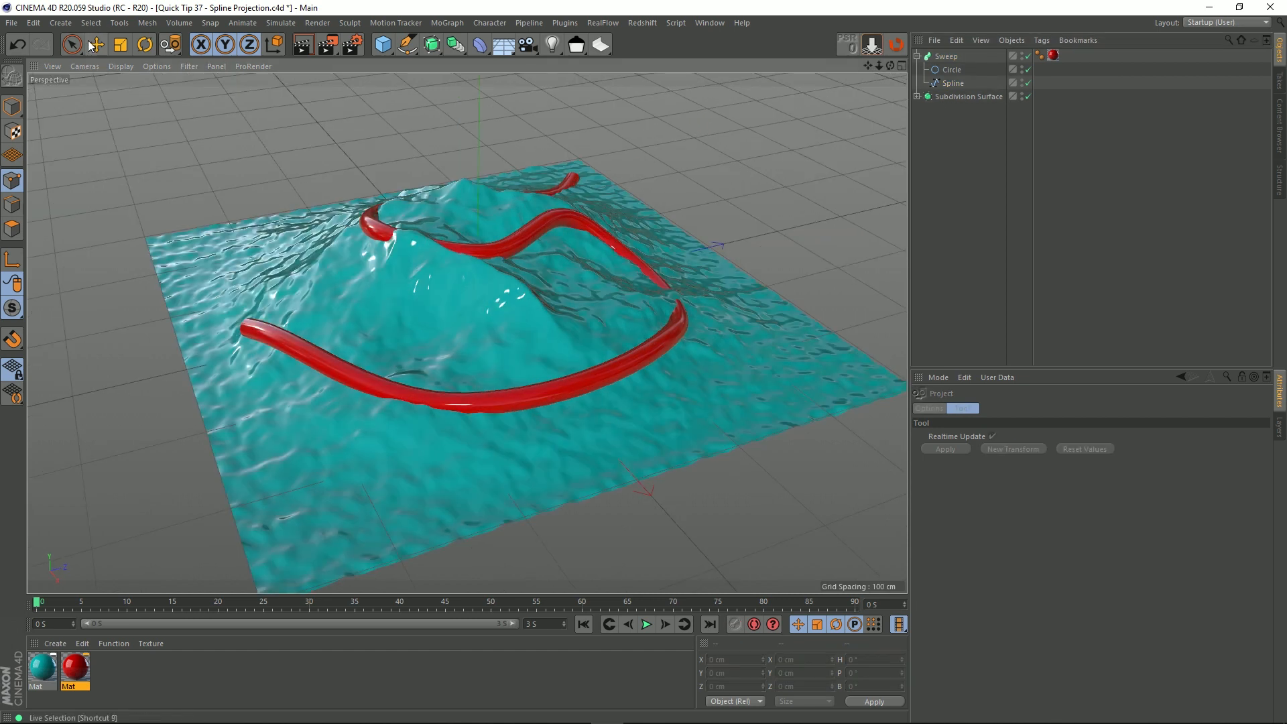
{"action": "left_click", "coordinate": [95, 45]}
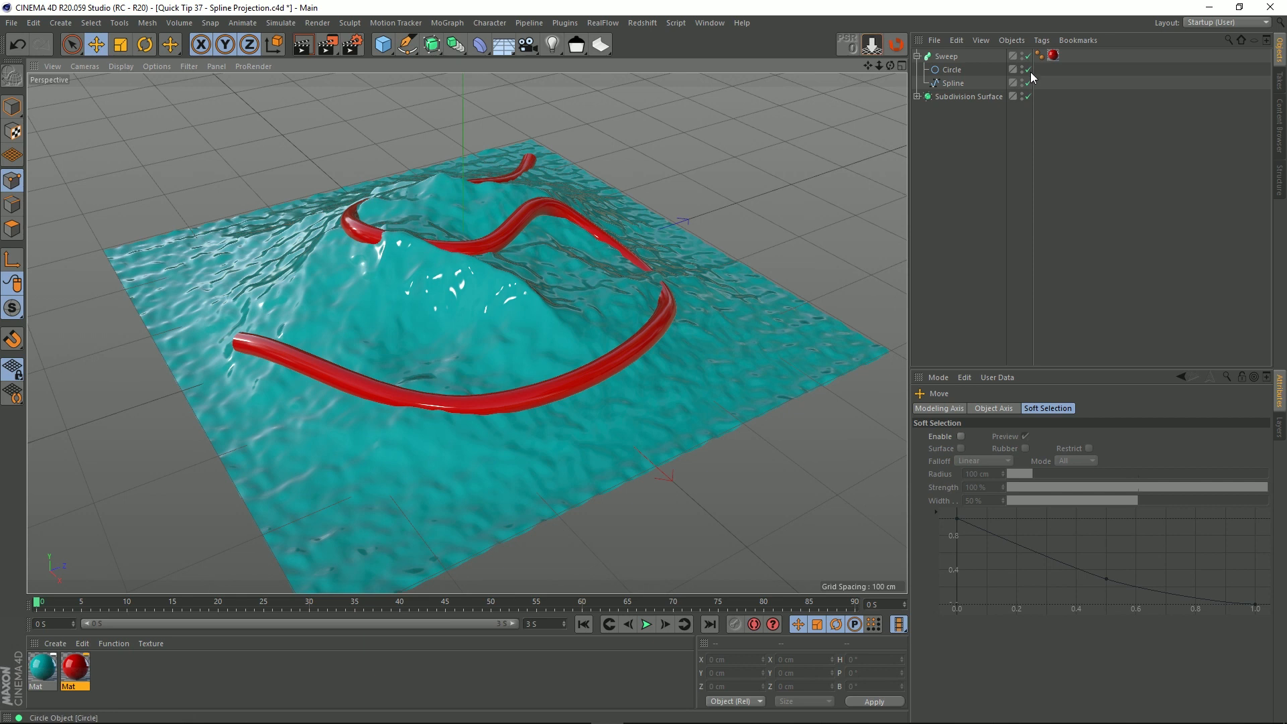
{"action": "left_click", "coordinate": [1029, 57]}
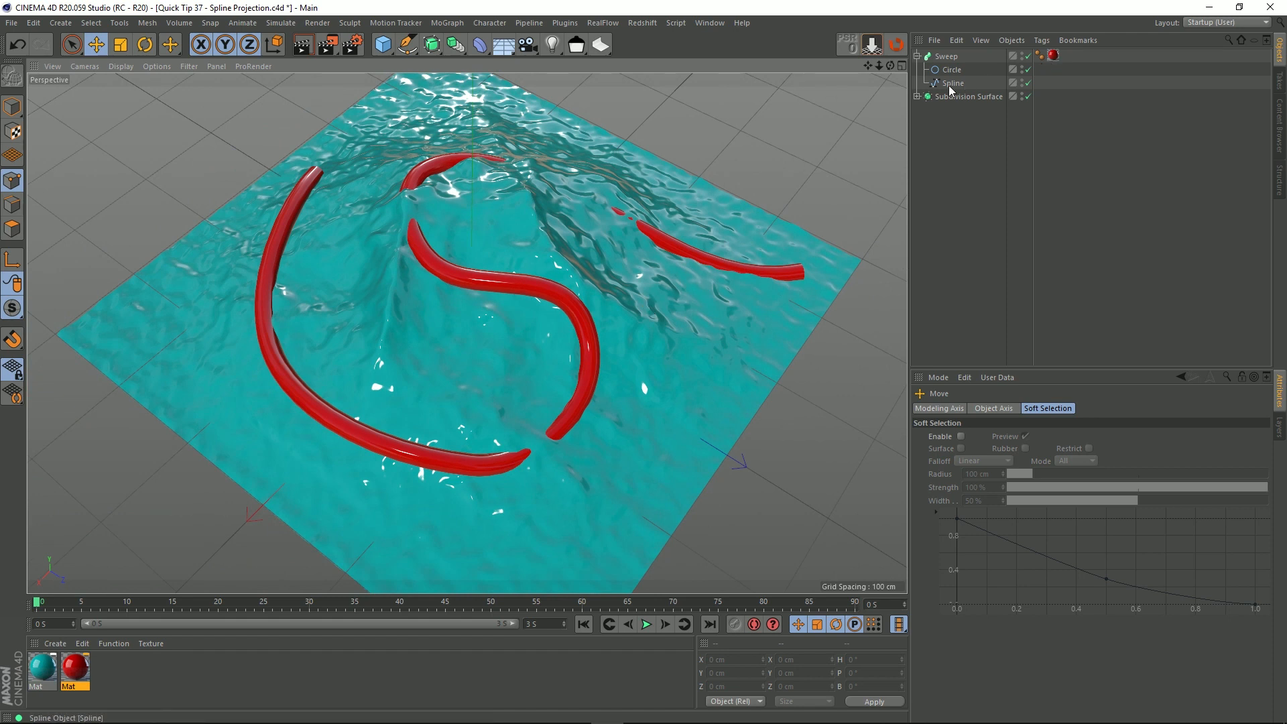
Edit the guide Spline's points, dragging them so the red tube winds and arcs across the landscape
{"action": "left_click", "coordinate": [1021, 56]}
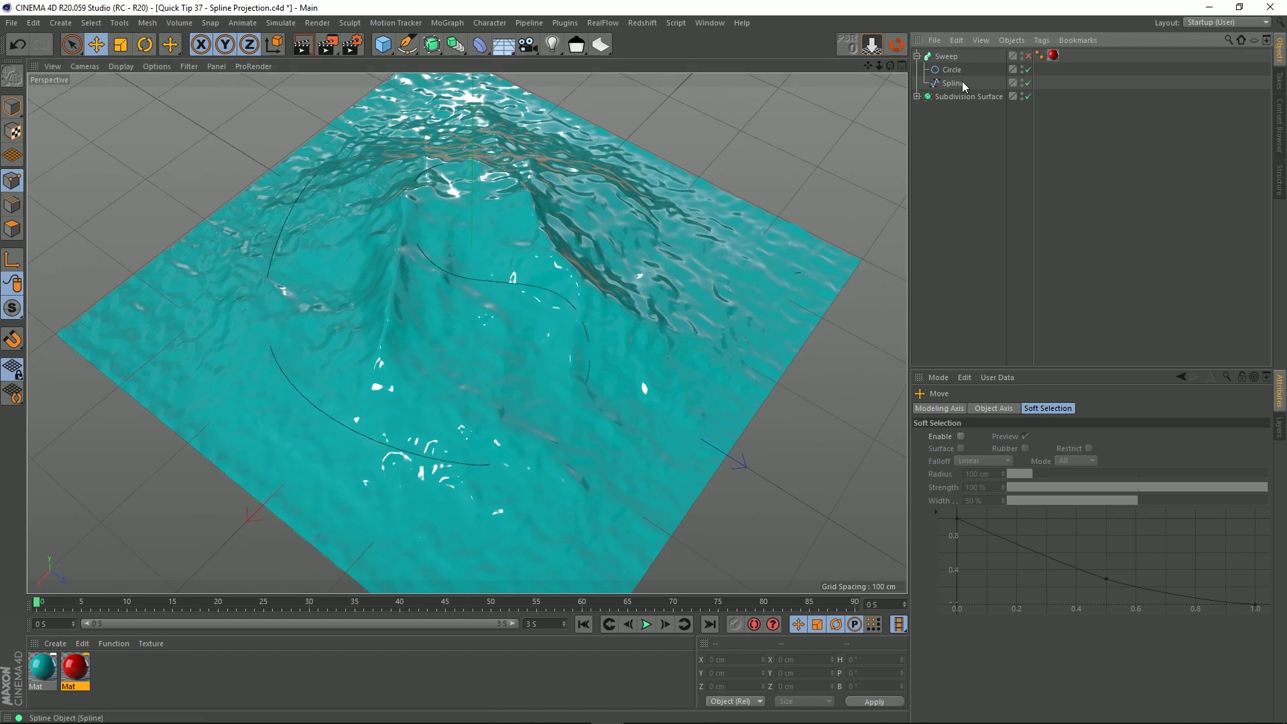
{"action": "left_click", "coordinate": [954, 84]}
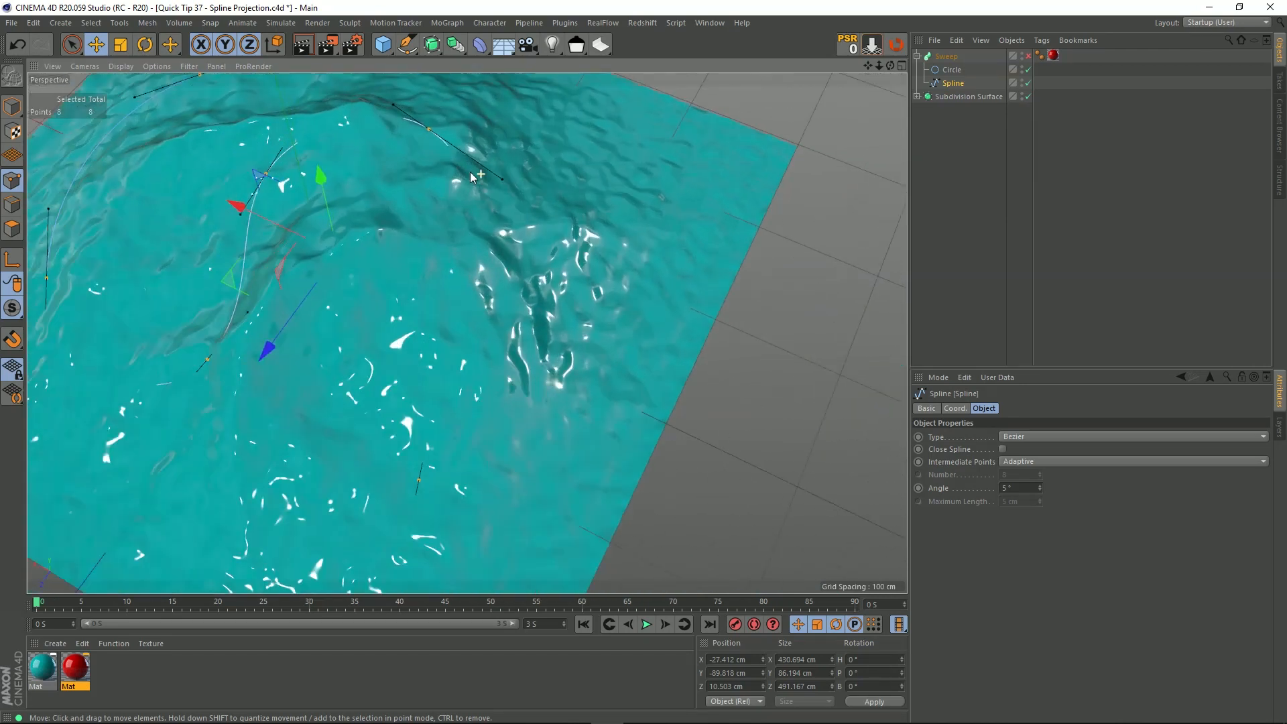
{"action": "left_click_drag", "start_coordinate": [468, 177], "coordinate": [444, 152]}
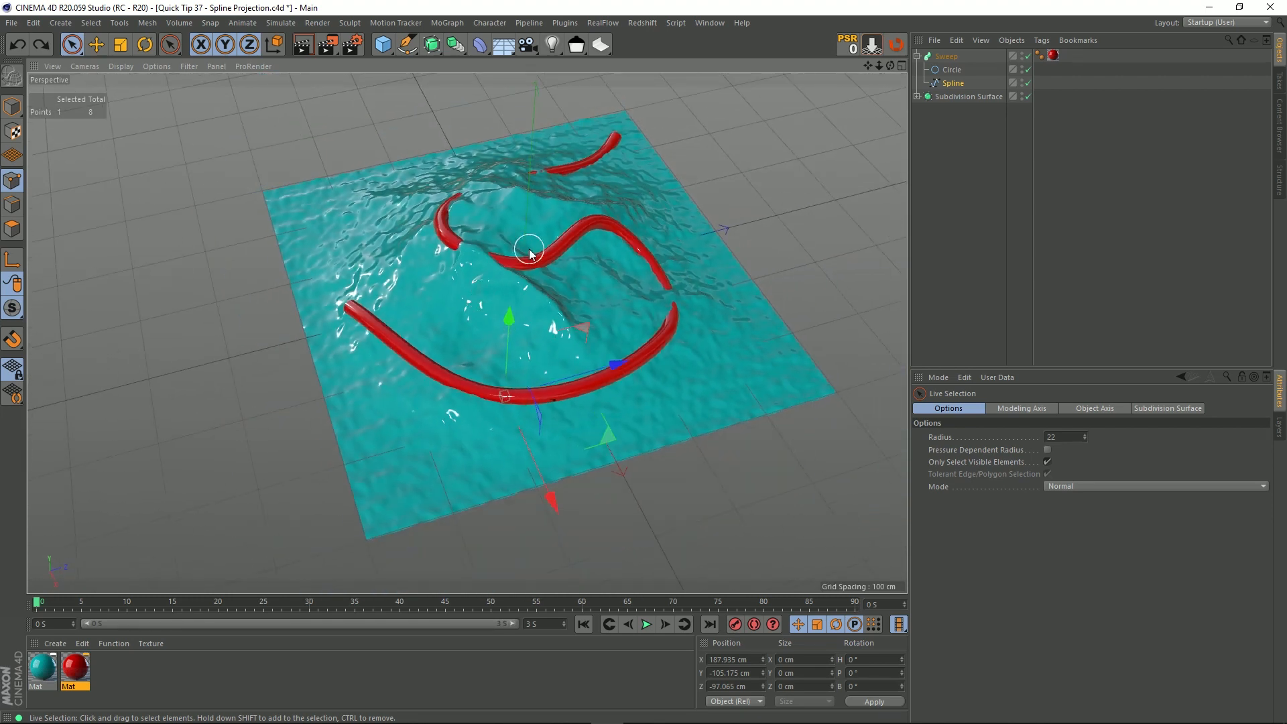
{"action": "left_click_drag", "start_coordinate": [529, 252], "coordinate": [509, 202]}
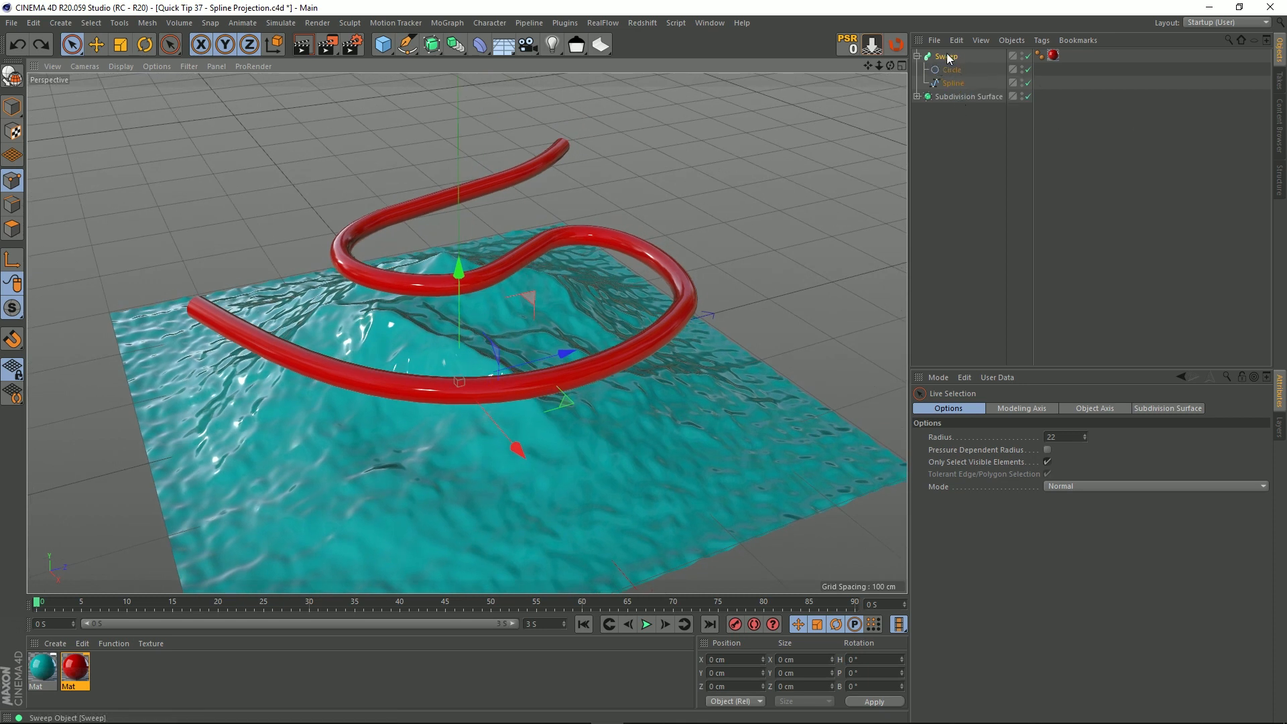
{"action": "mouse_move", "coordinate": [1030, 61]}
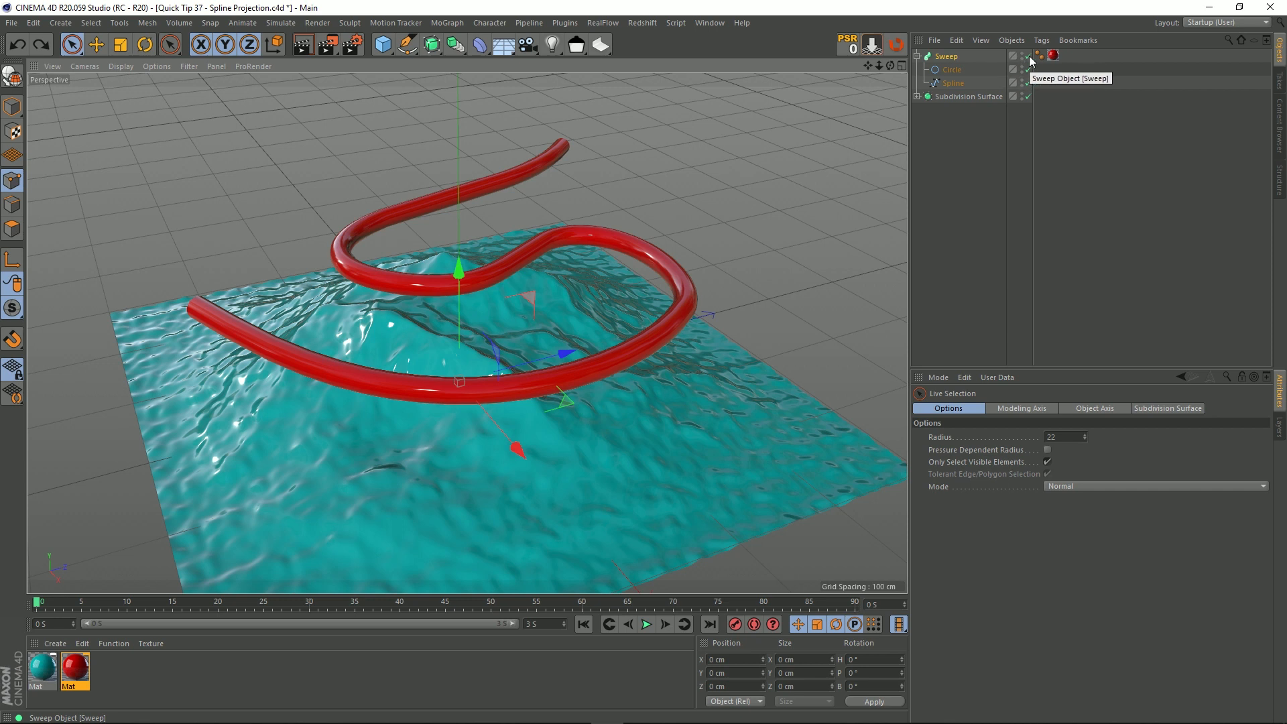
Hide the Sweep tube, select the bare Spline with its points deselected and bring up the spline tools palette
{"action": "left_click", "coordinate": [1028, 57]}
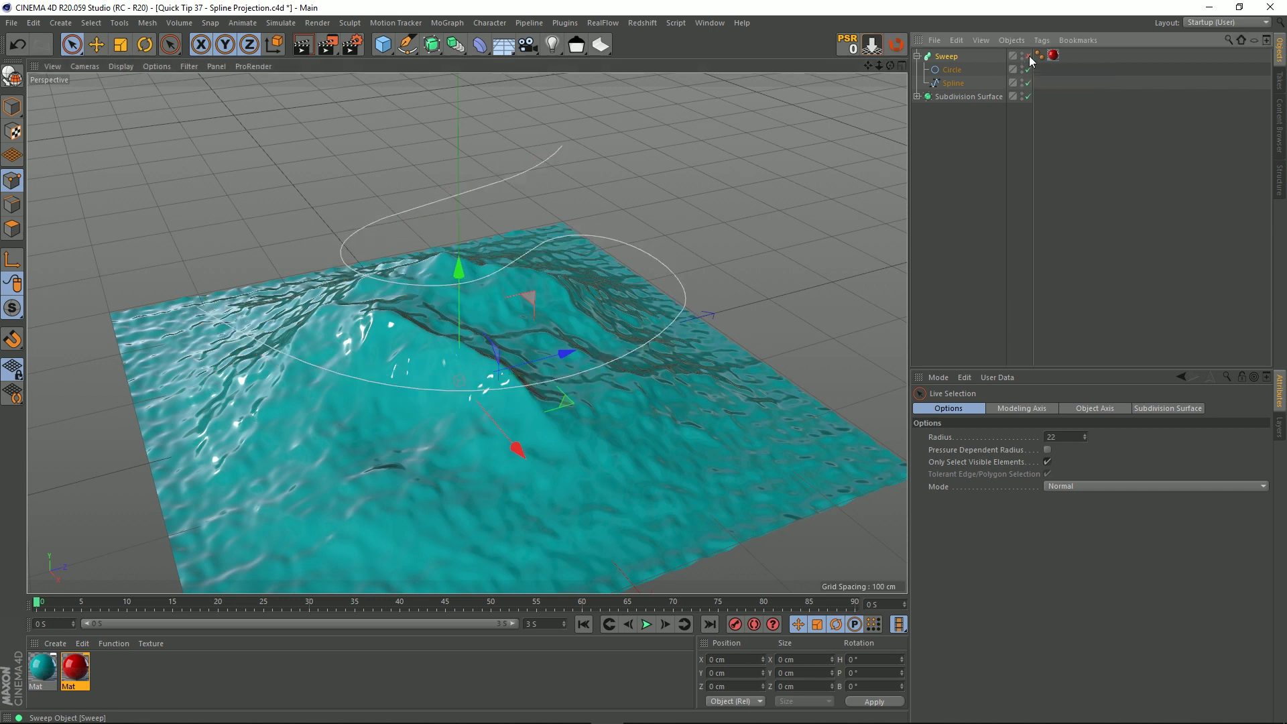
{"action": "left_click", "coordinate": [955, 82]}
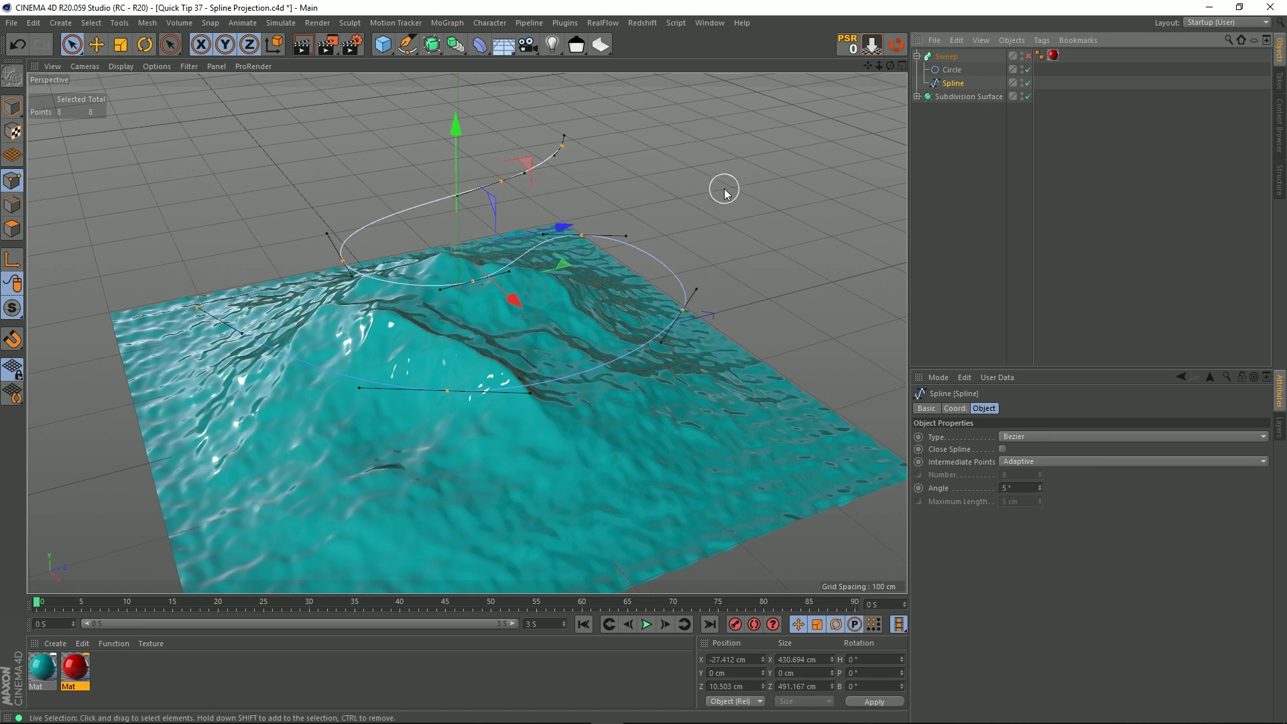
{"action": "left_click", "coordinate": [403, 132]}
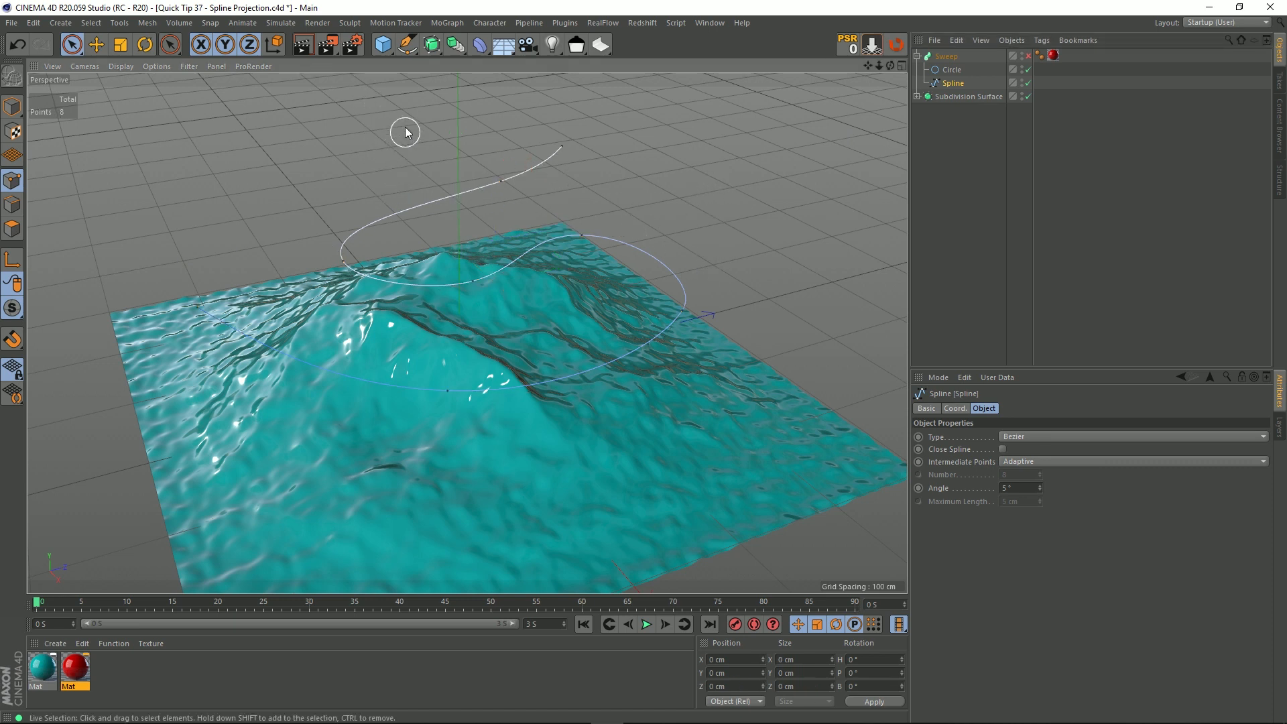
{"action": "left_click", "coordinate": [404, 44]}
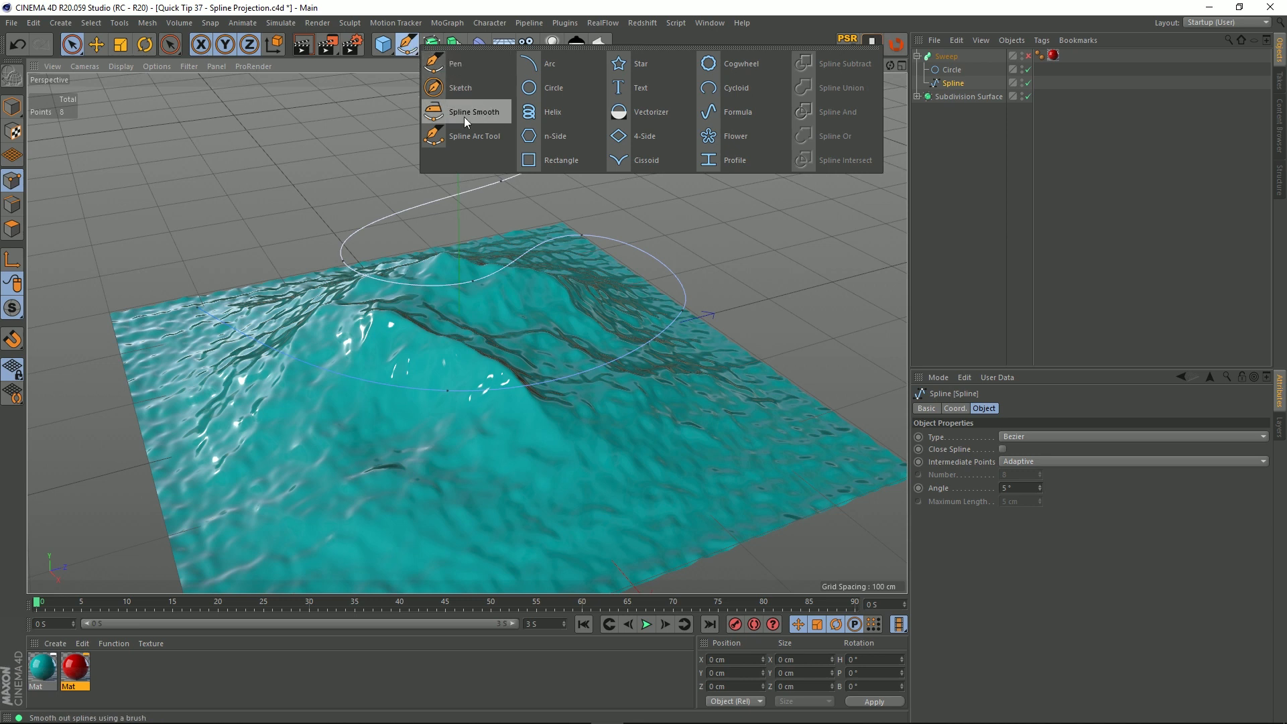
Choose the Spline Smooth brush, turn off Smooth and enable its Project option
{"action": "left_click", "coordinate": [475, 111]}
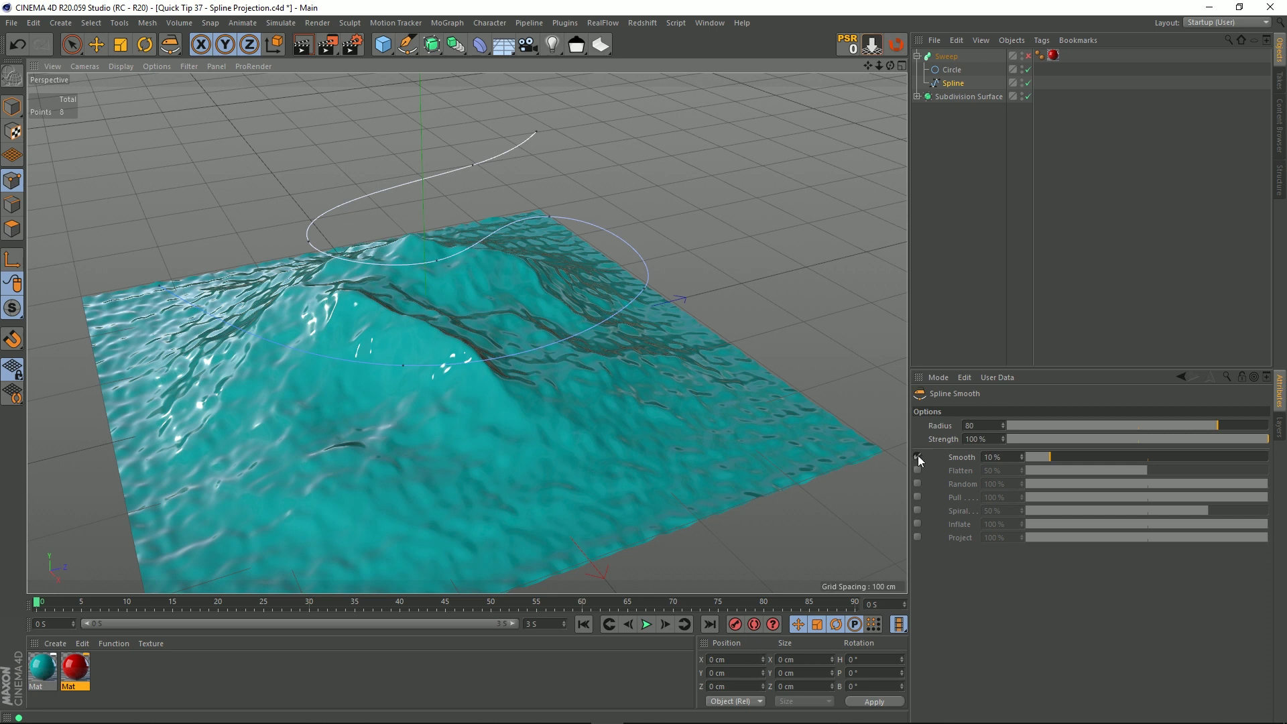
{"action": "left_click", "coordinate": [917, 456]}
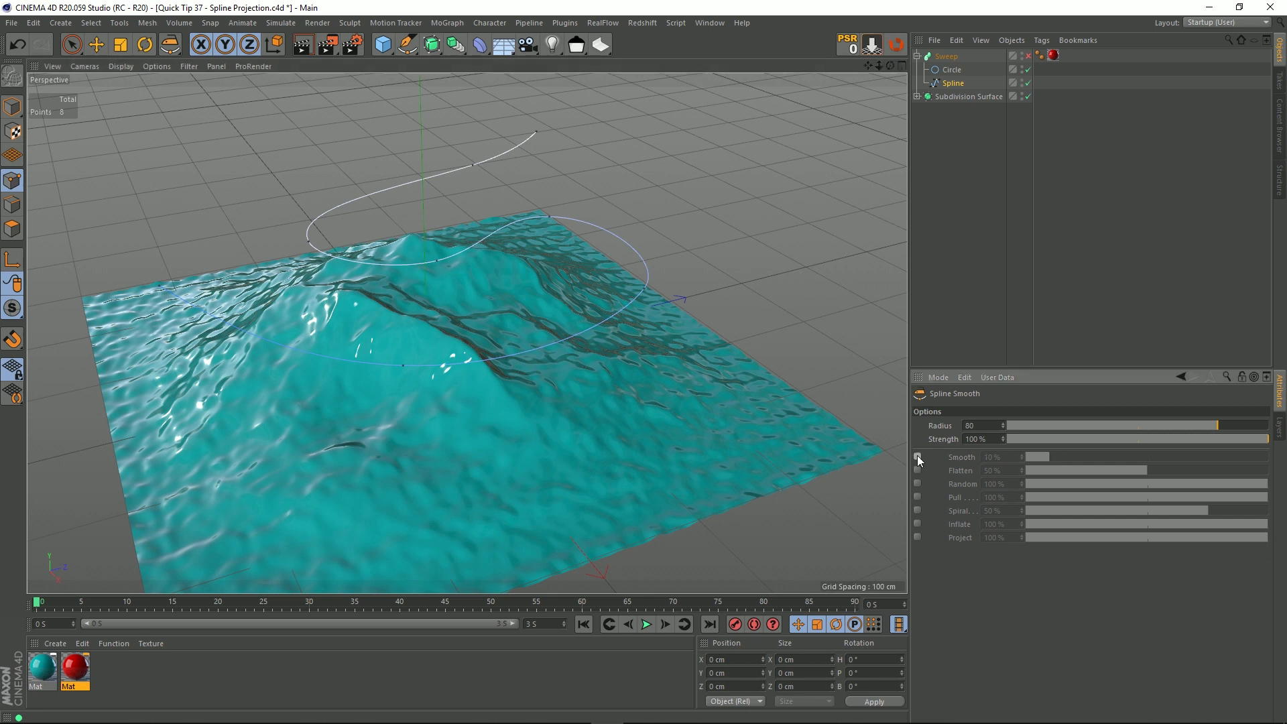
{"action": "left_click", "coordinate": [918, 458]}
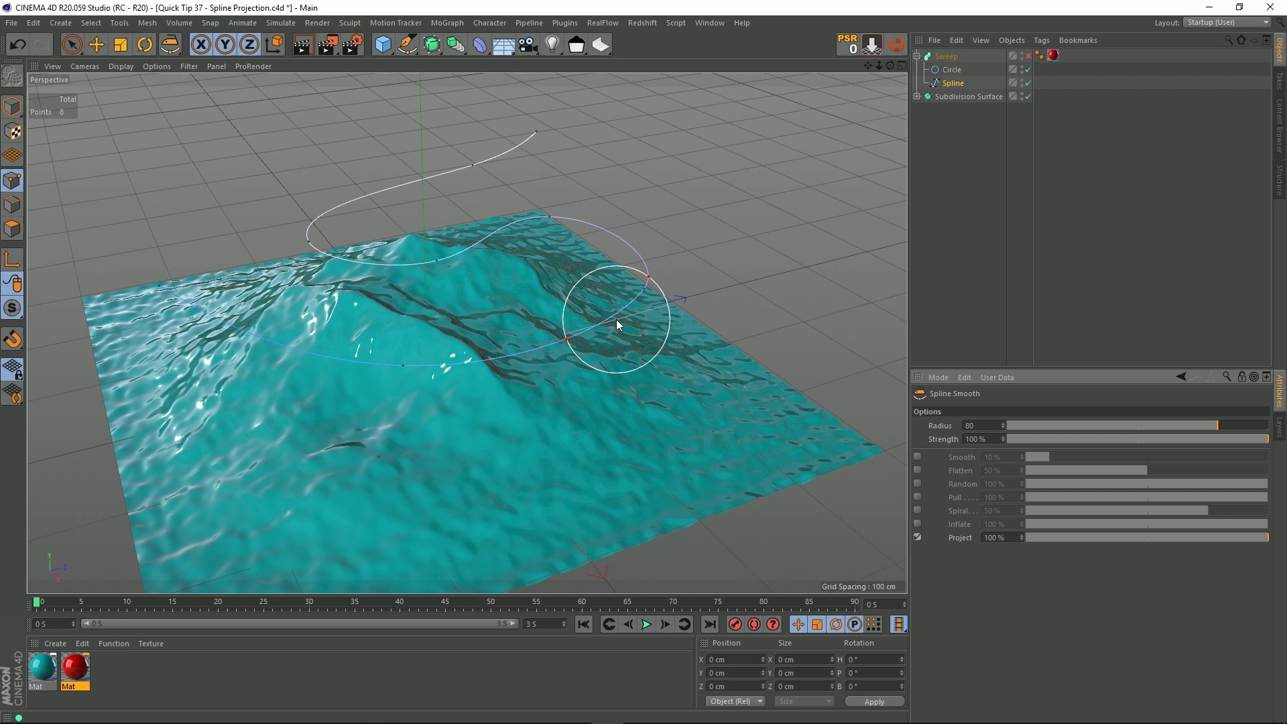
{"action": "mouse_move", "coordinate": [1032, 496]}
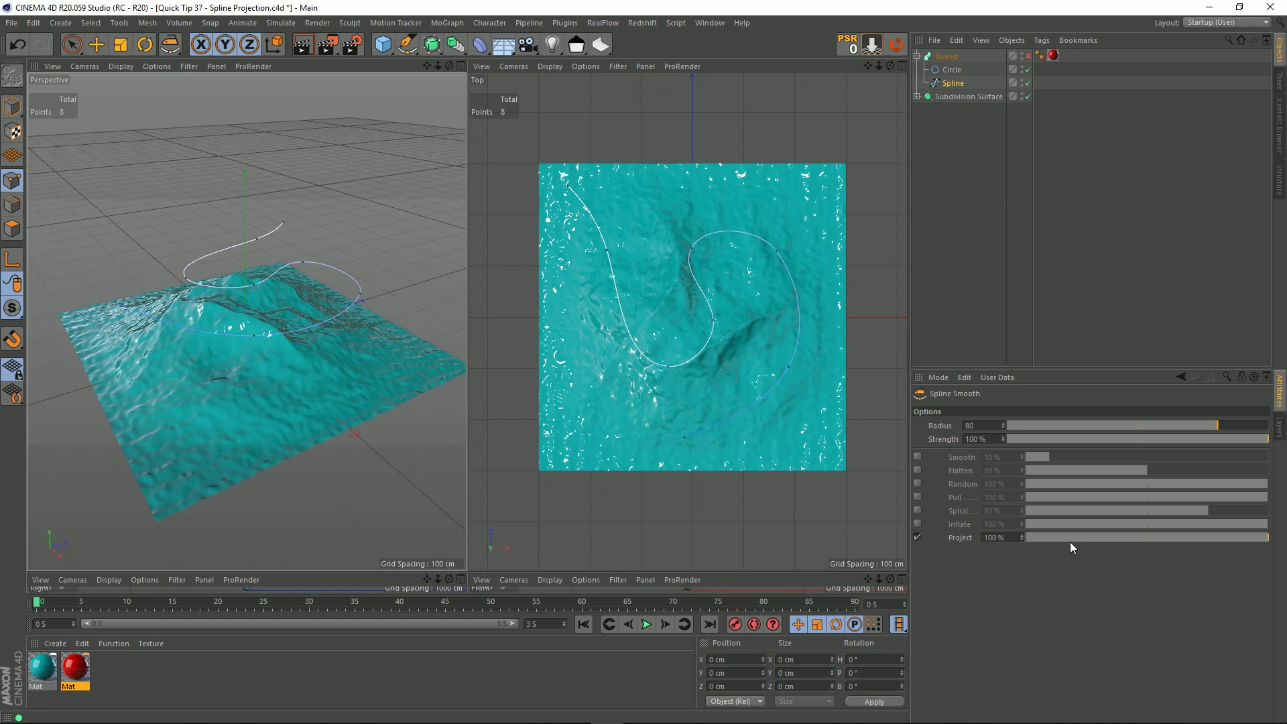
Brush over the spline in the viewport so it projects down onto the bumpy landscape surface
{"action": "left_click", "coordinate": [982, 427]}
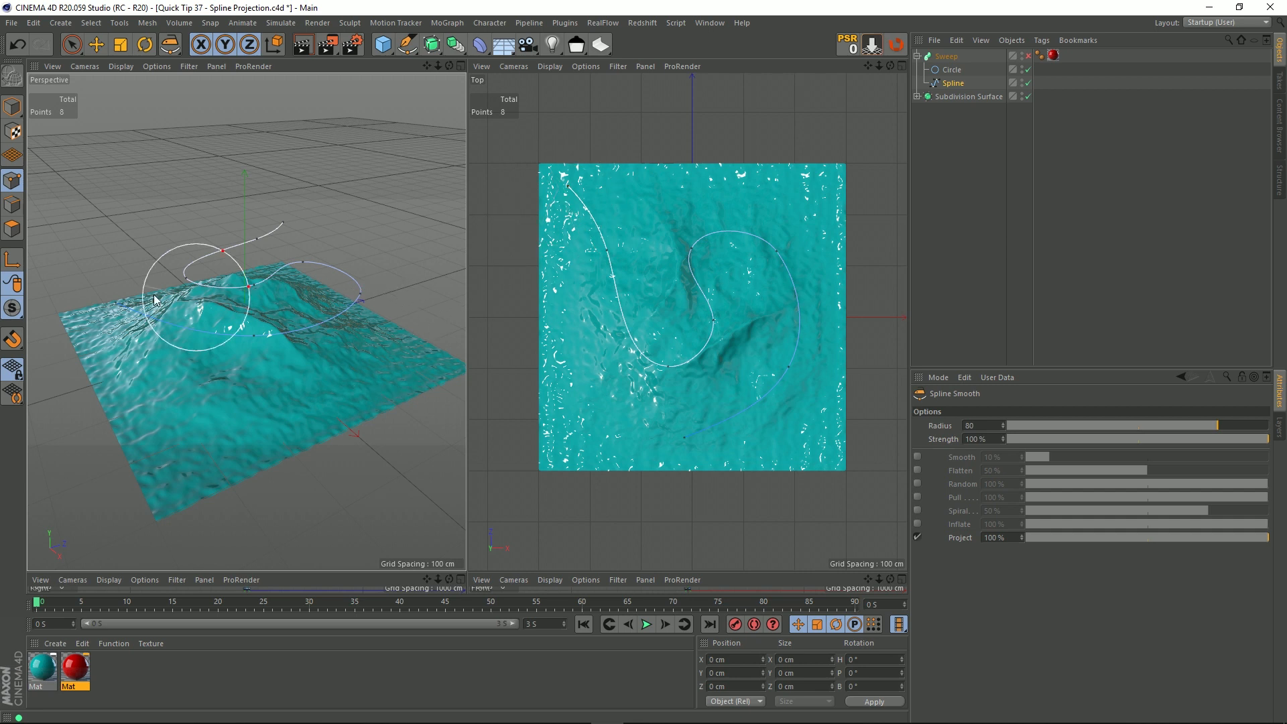
{"action": "left_click_drag", "start_coordinate": [151, 299], "coordinate": [357, 279]}
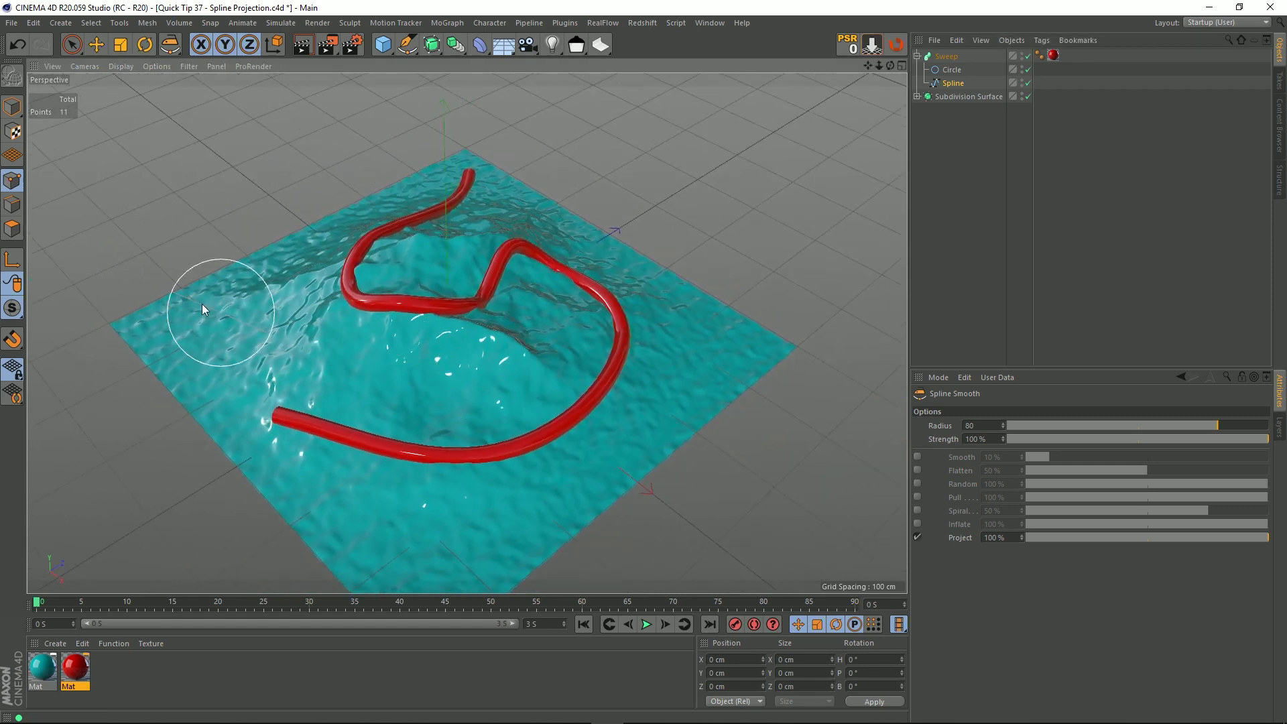
Leave the smoothing brush and select the Spline so the red tube reappears hugging the terrain
{"action": "left_click", "coordinate": [71, 44]}
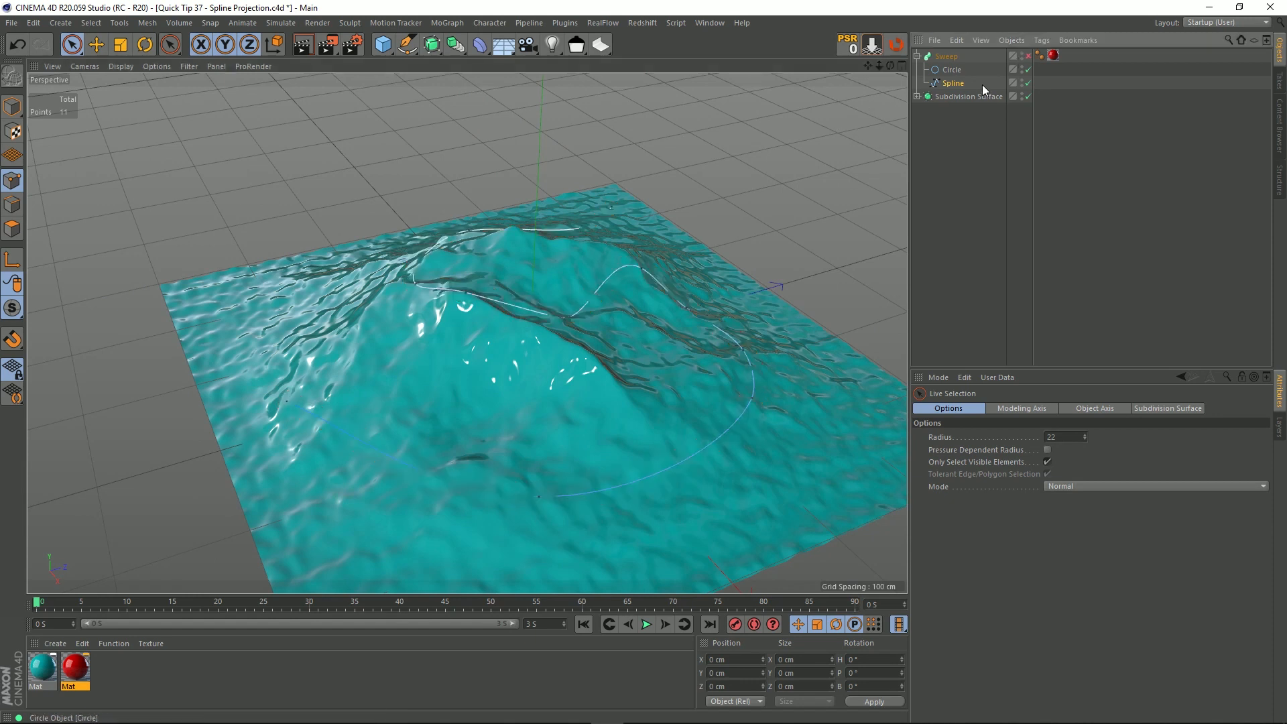
{"action": "left_click", "coordinate": [954, 83]}
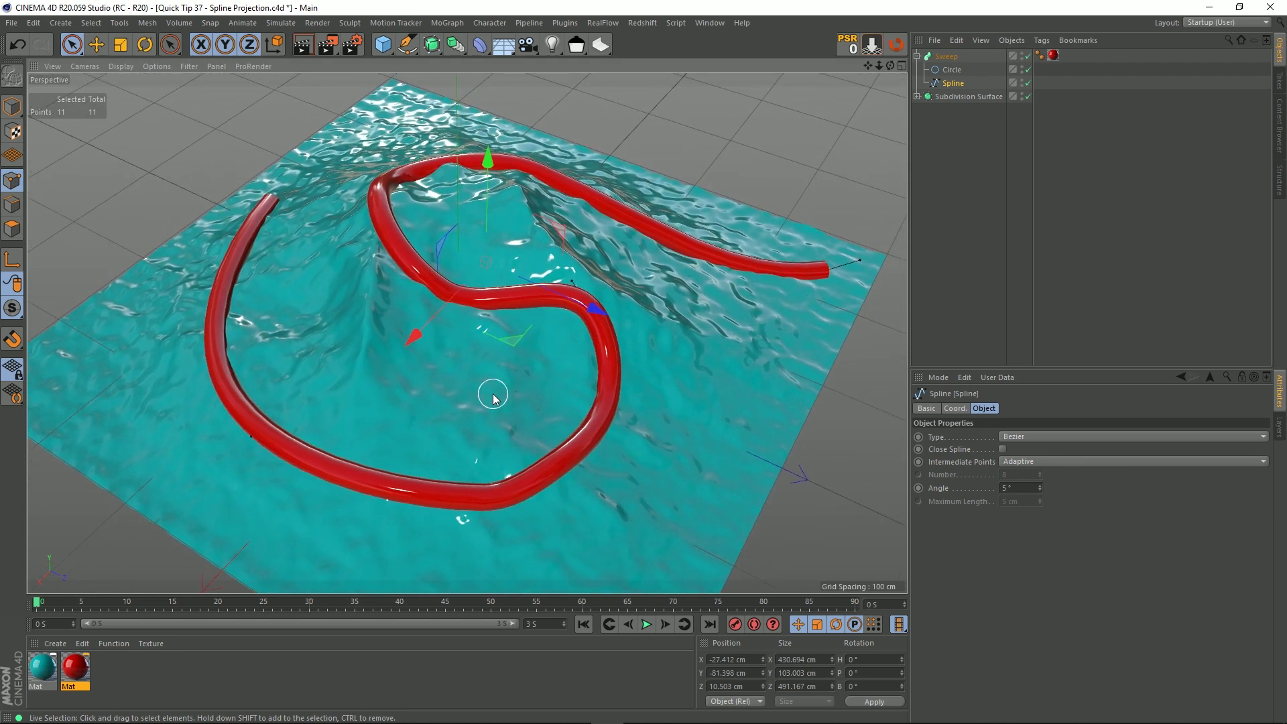
{"action": "mouse_move", "coordinate": [495, 386]}
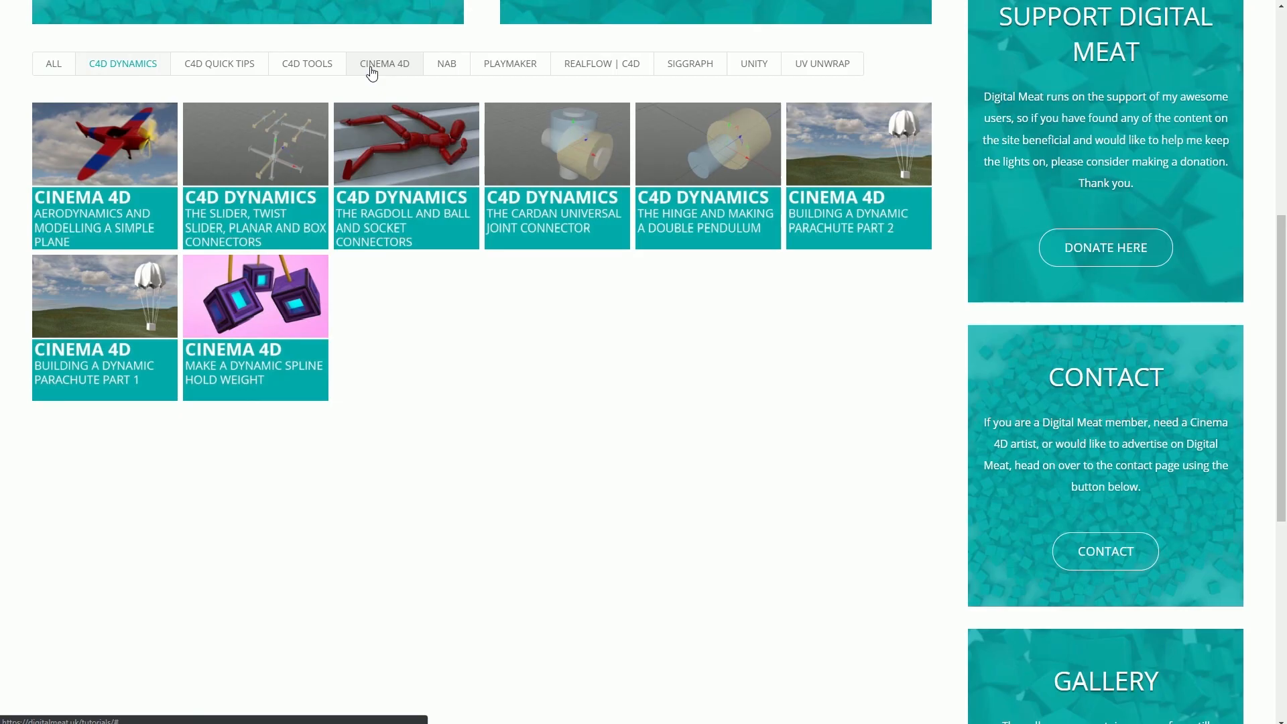
Scroll the Digital Meat support page down to the membership tiers and donation form
{"action": "scroll", "scroll_direction": "up", "scroll_amount": 3}
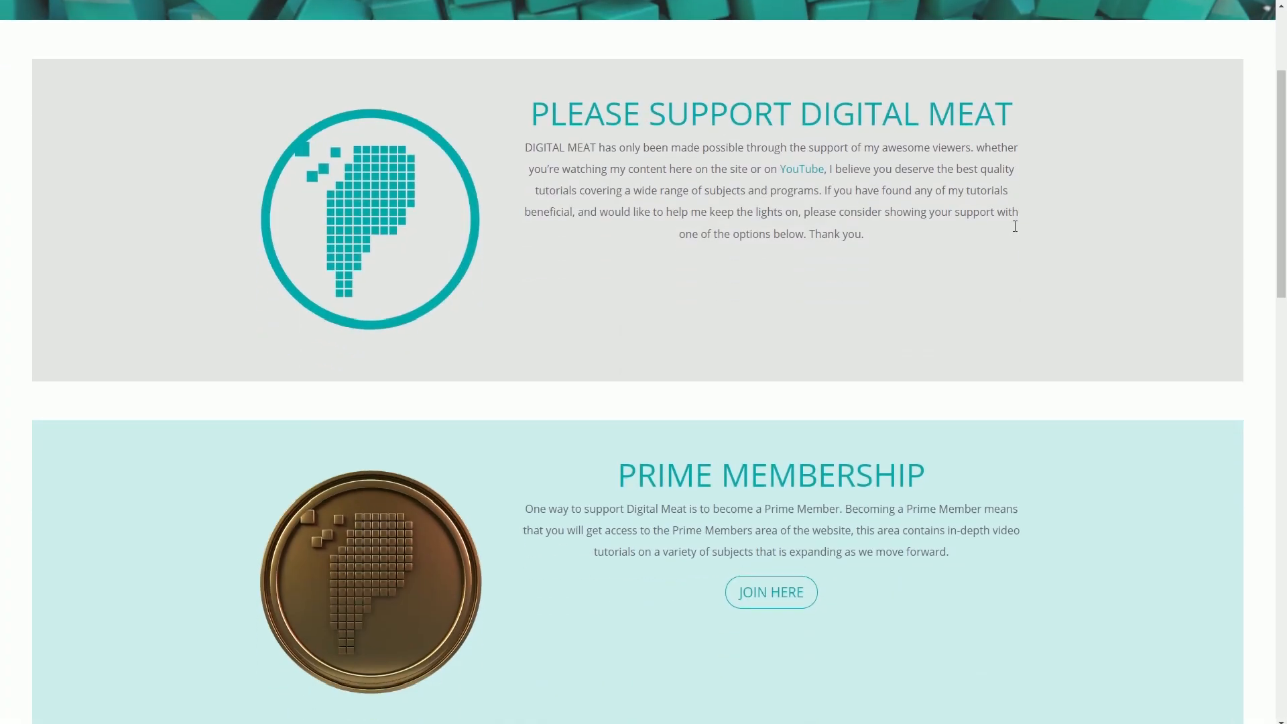
{"action": "scroll", "scroll_direction": "down", "scroll_amount": 3}
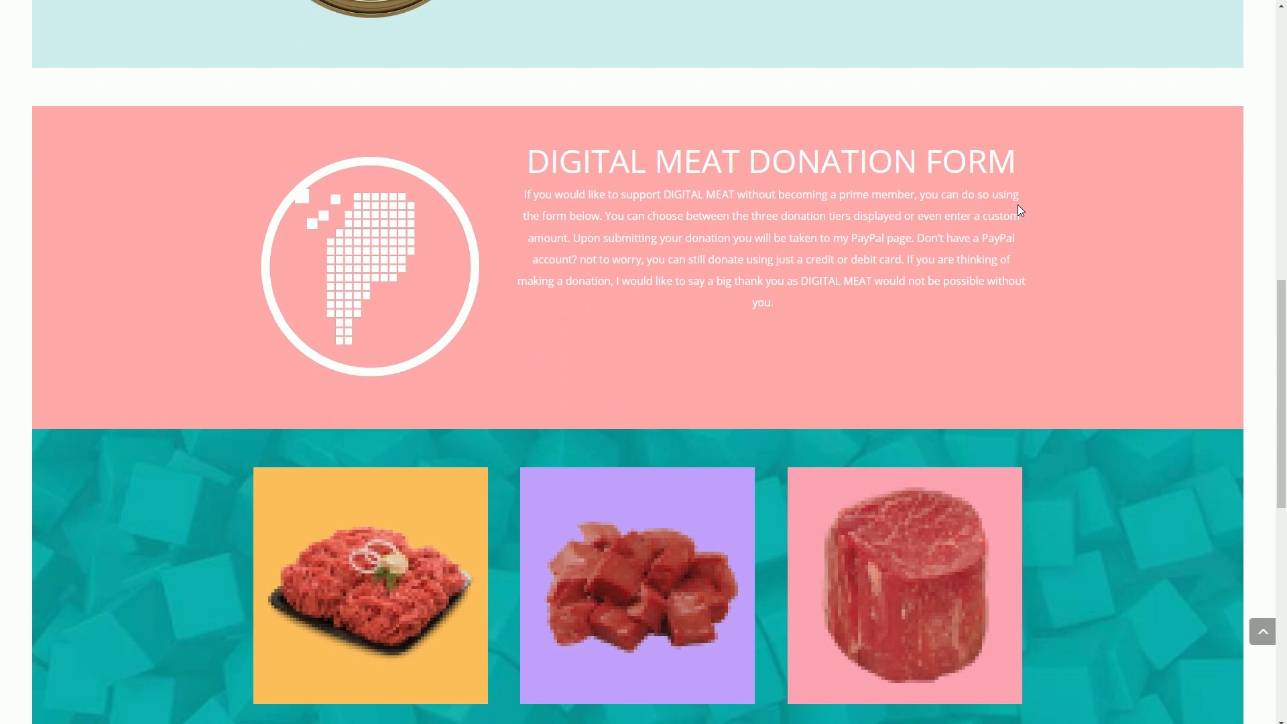
{"action": "scroll", "scroll_direction": "down", "scroll_amount": 3}
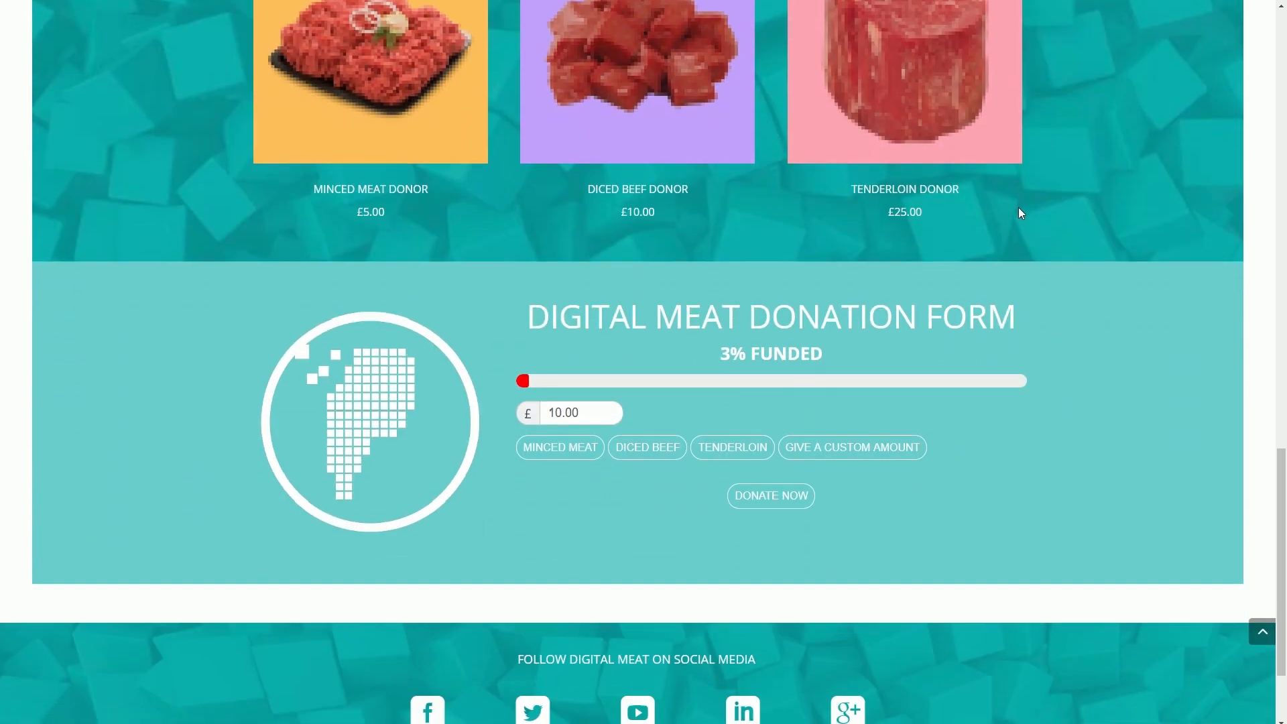